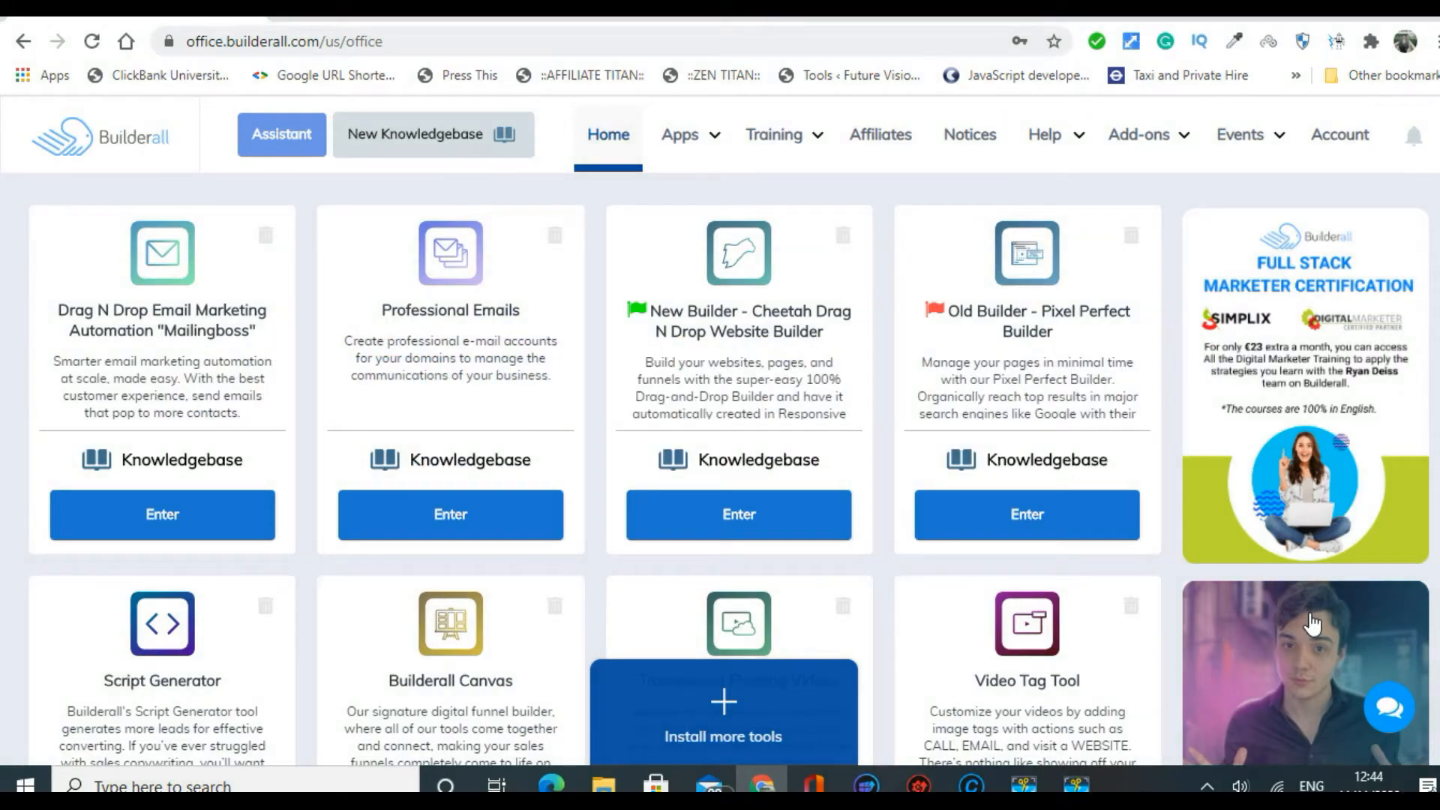
mouse_move(960, 747)
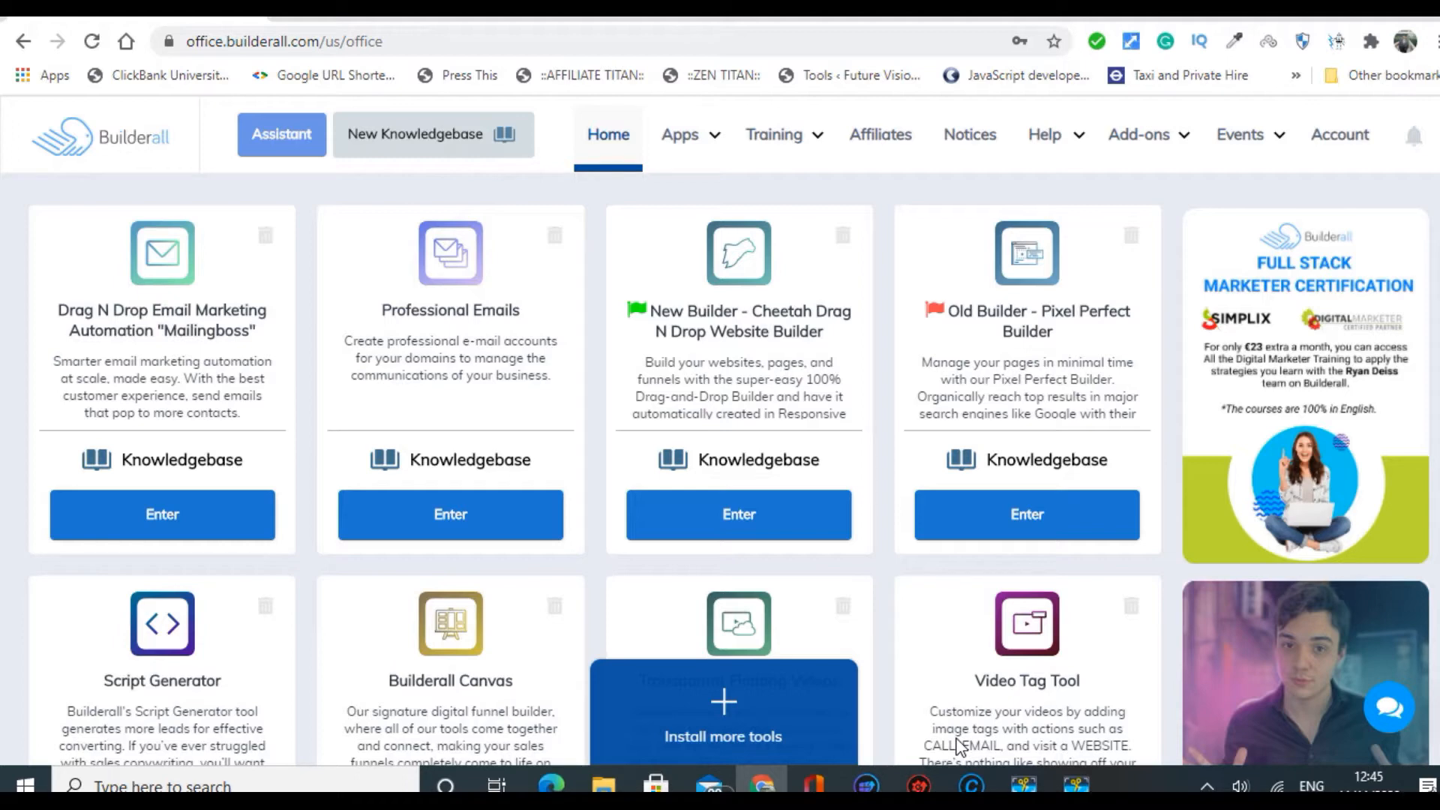
mouse_move(22, 419)
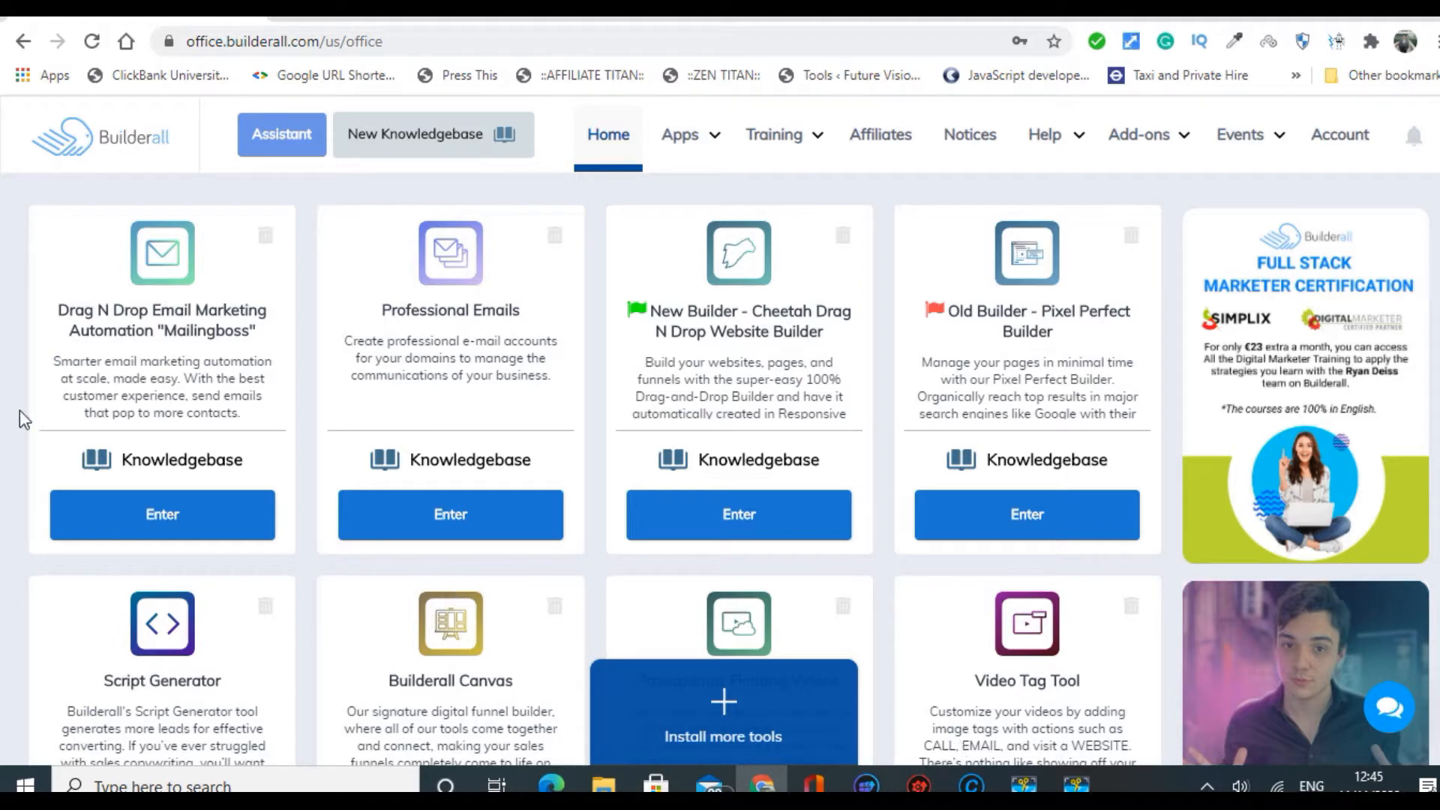
mouse_move(319, 484)
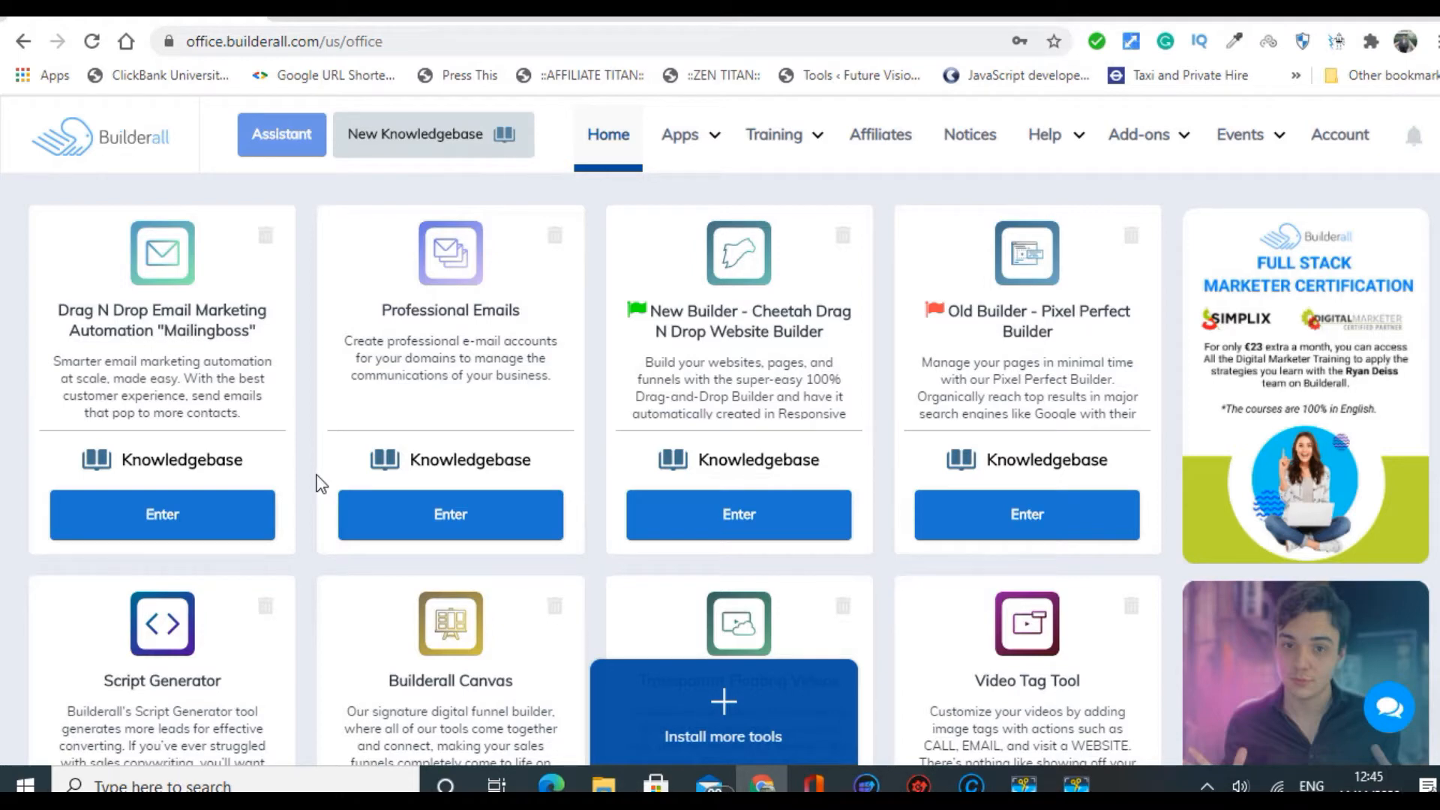
mouse_move(644, 384)
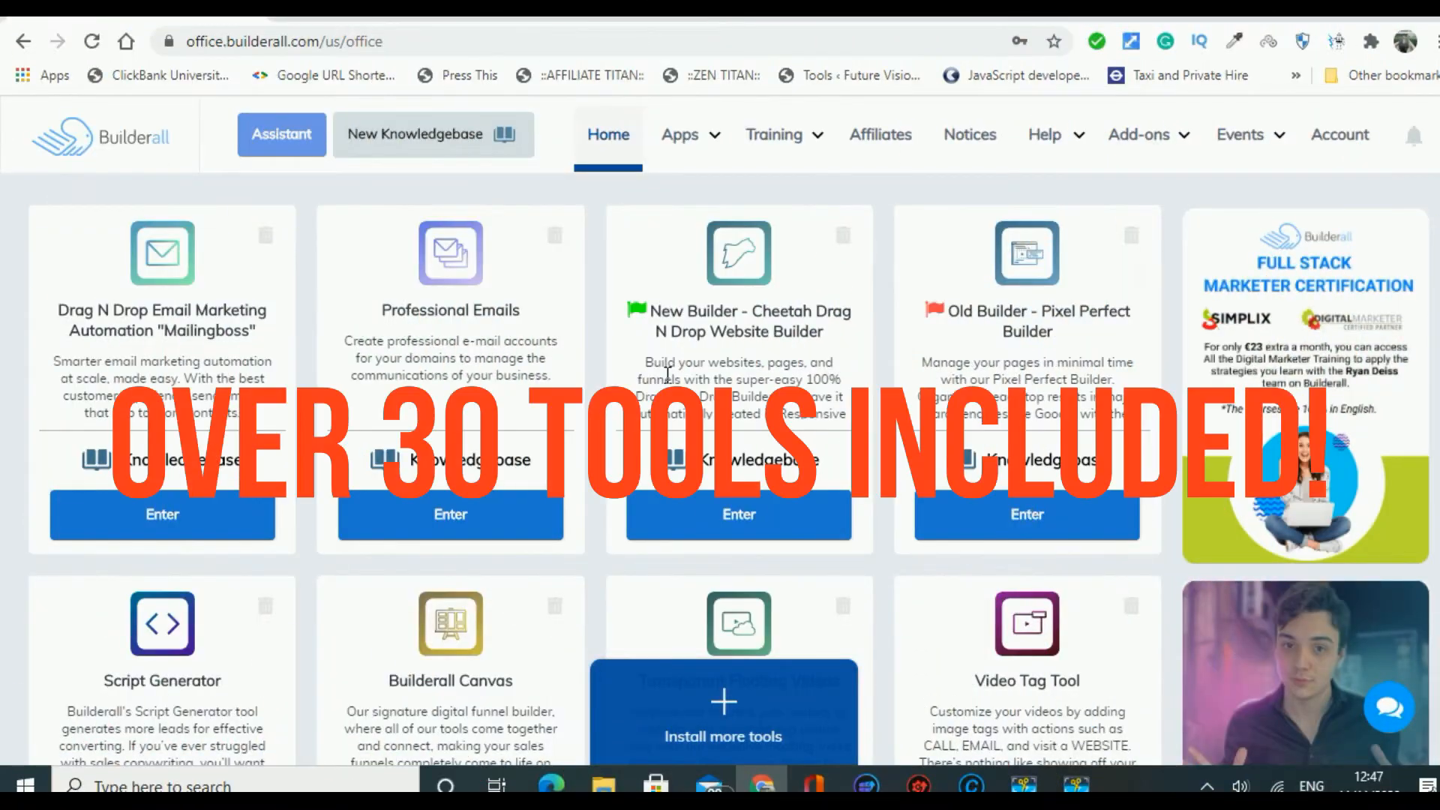
mouse_move(707, 432)
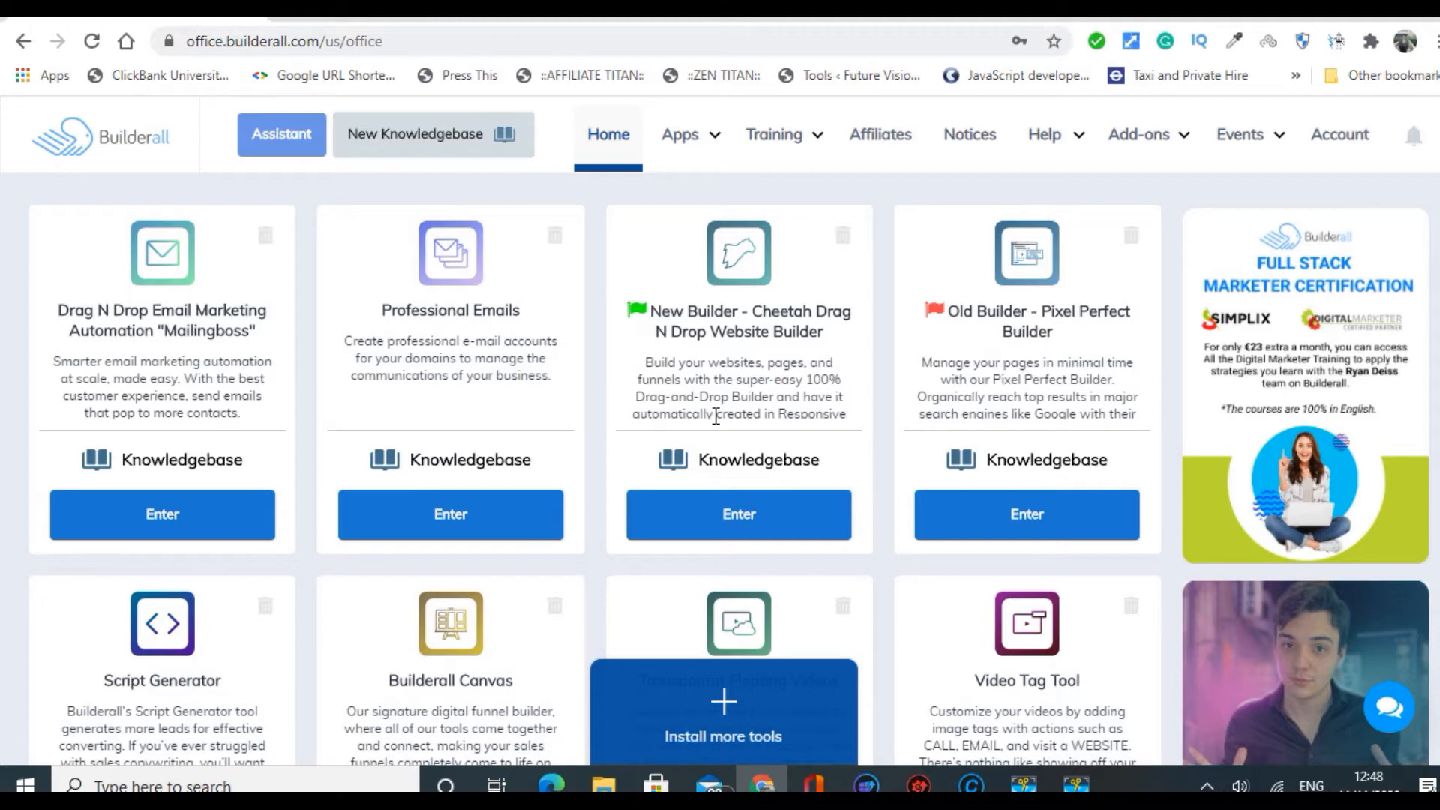
mouse_move(1332, 585)
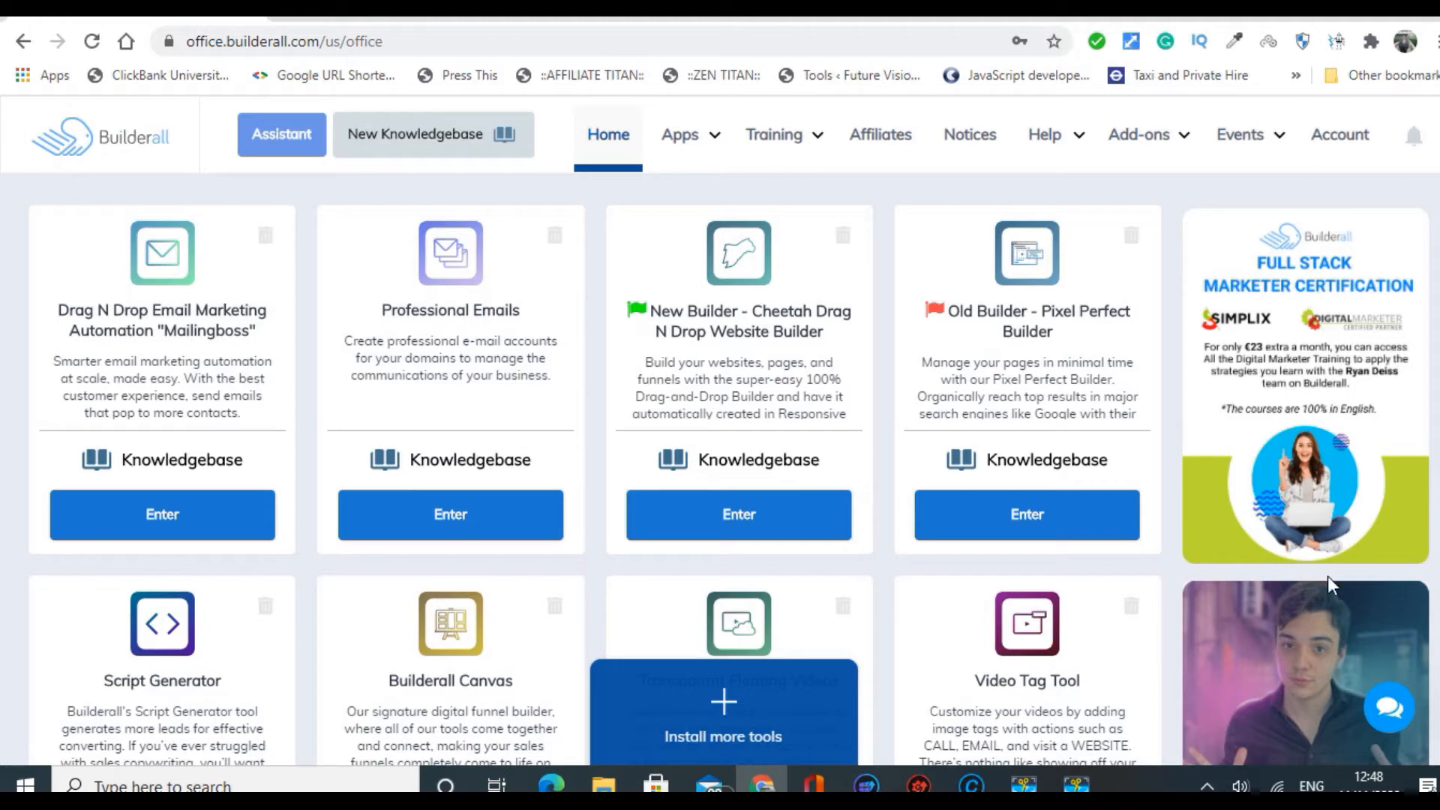
mouse_move(1389, 708)
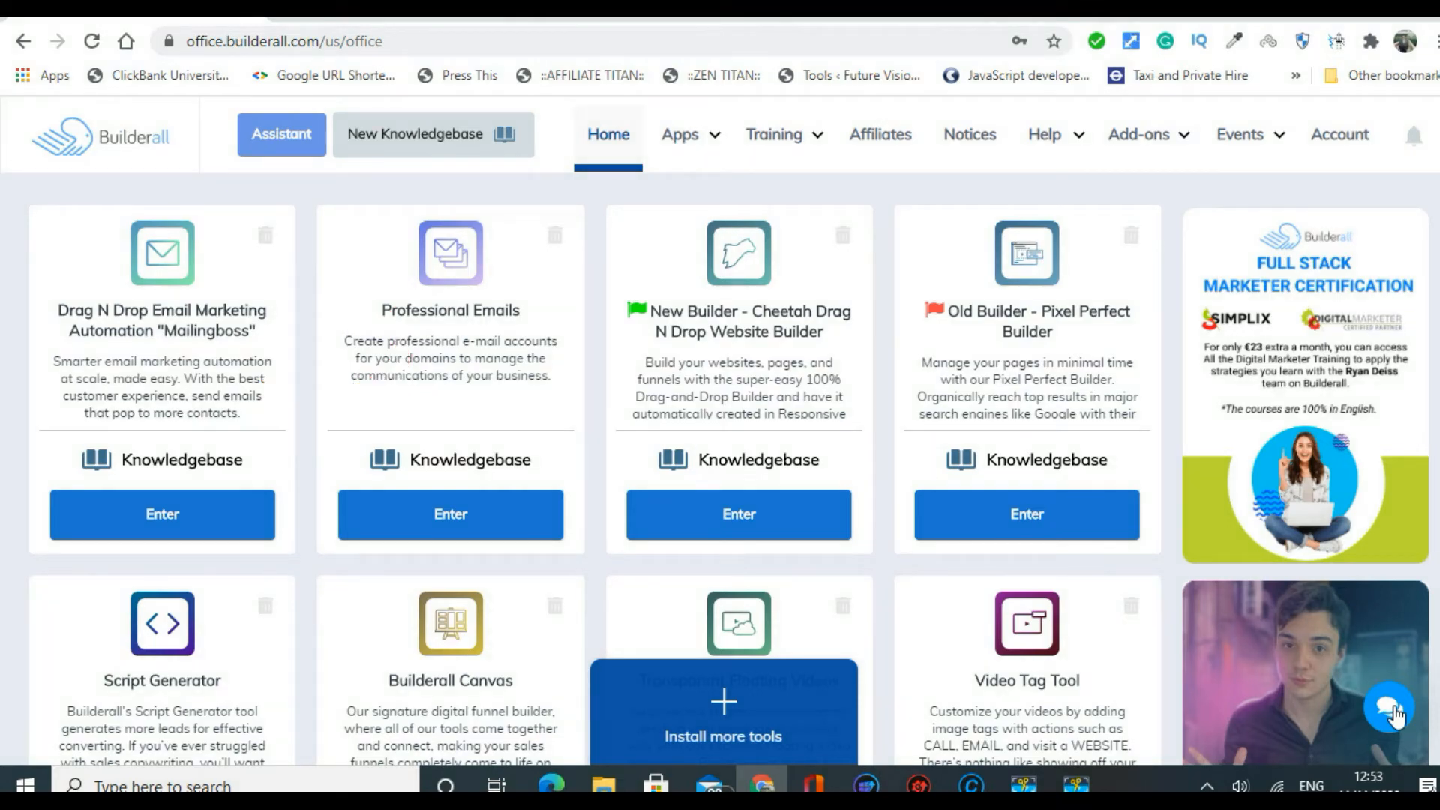
mouse_move(1245, 551)
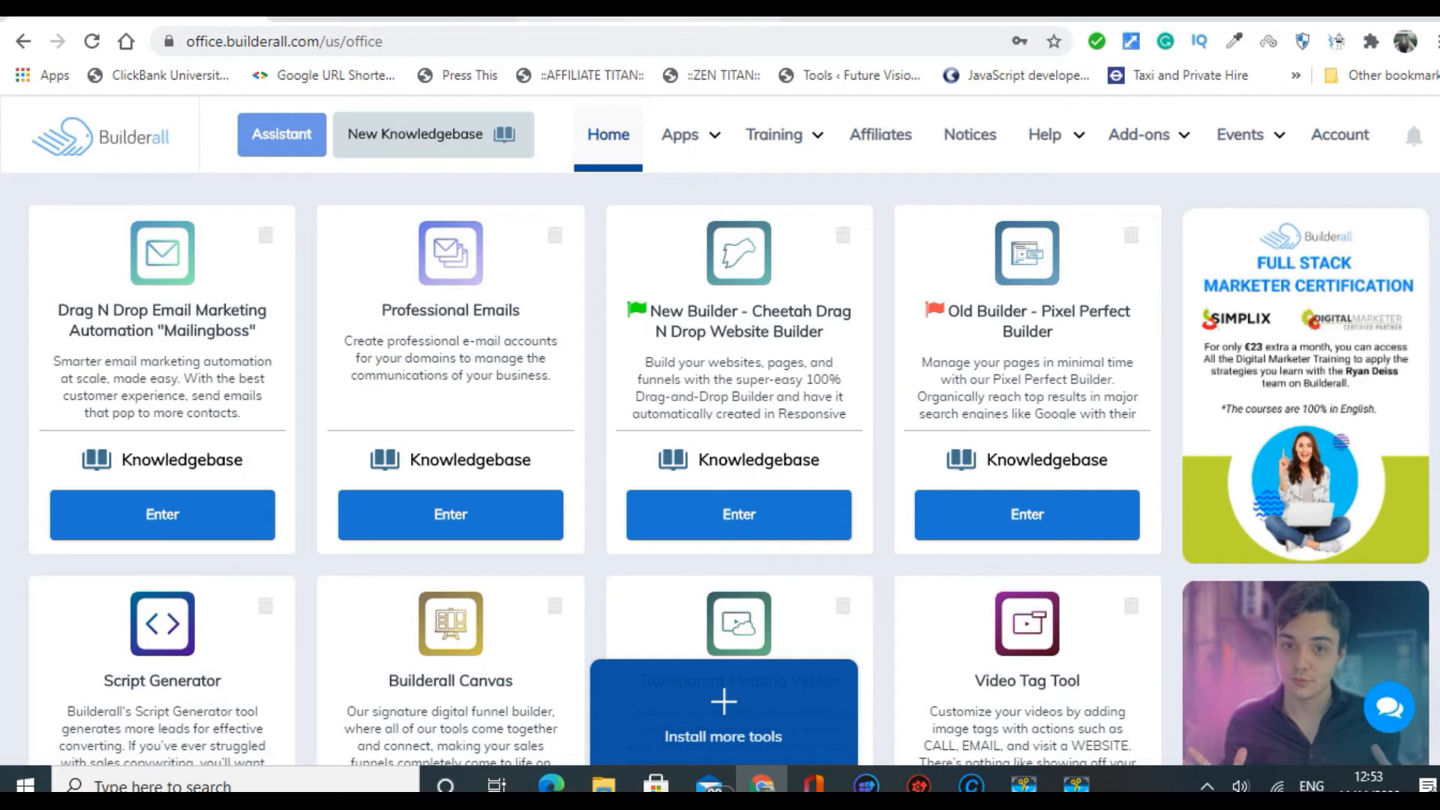
Enter MailingBoss from the dashboard to reach its workflow editor and existing canvas.
left_click(162, 514)
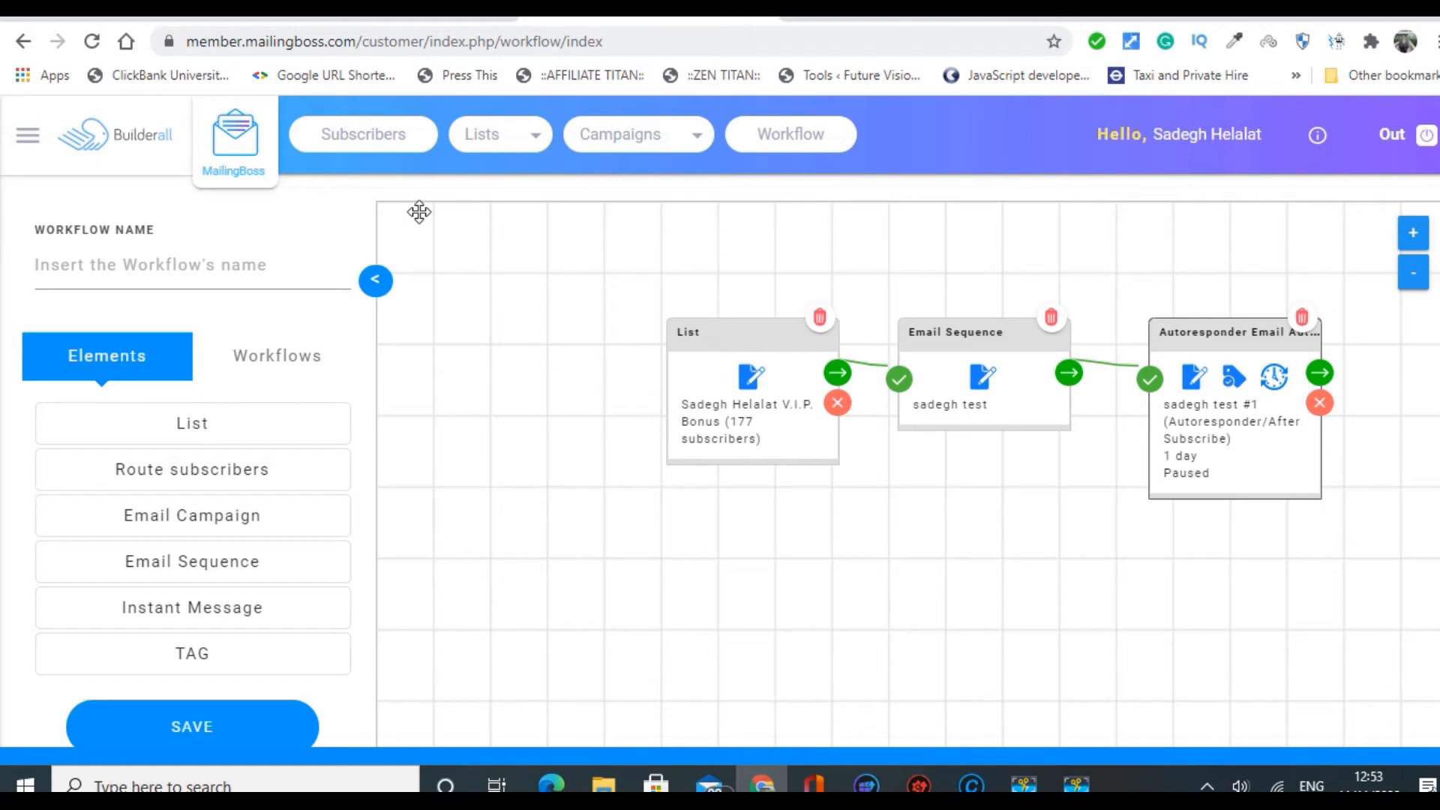
mouse_move(501, 256)
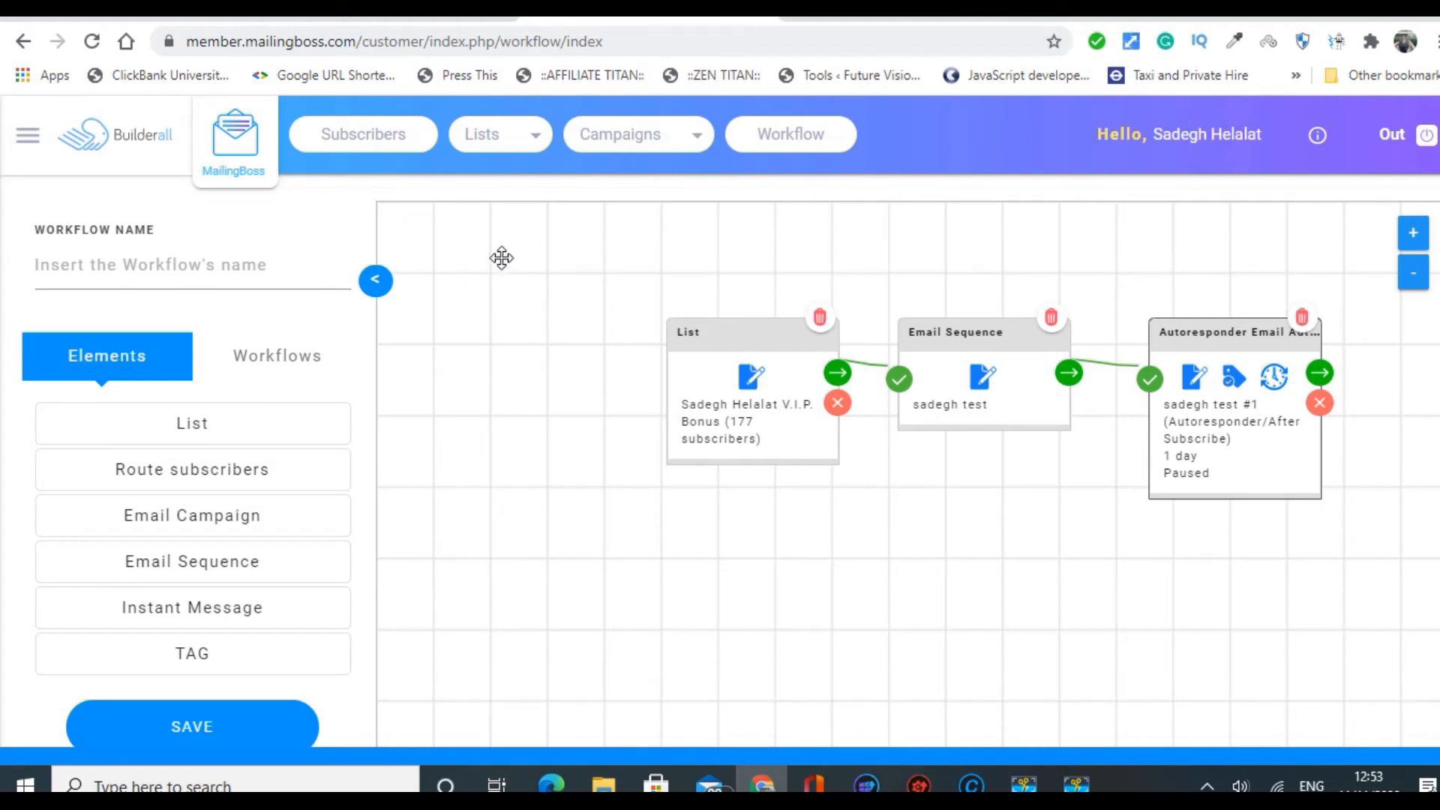
mouse_move(731, 259)
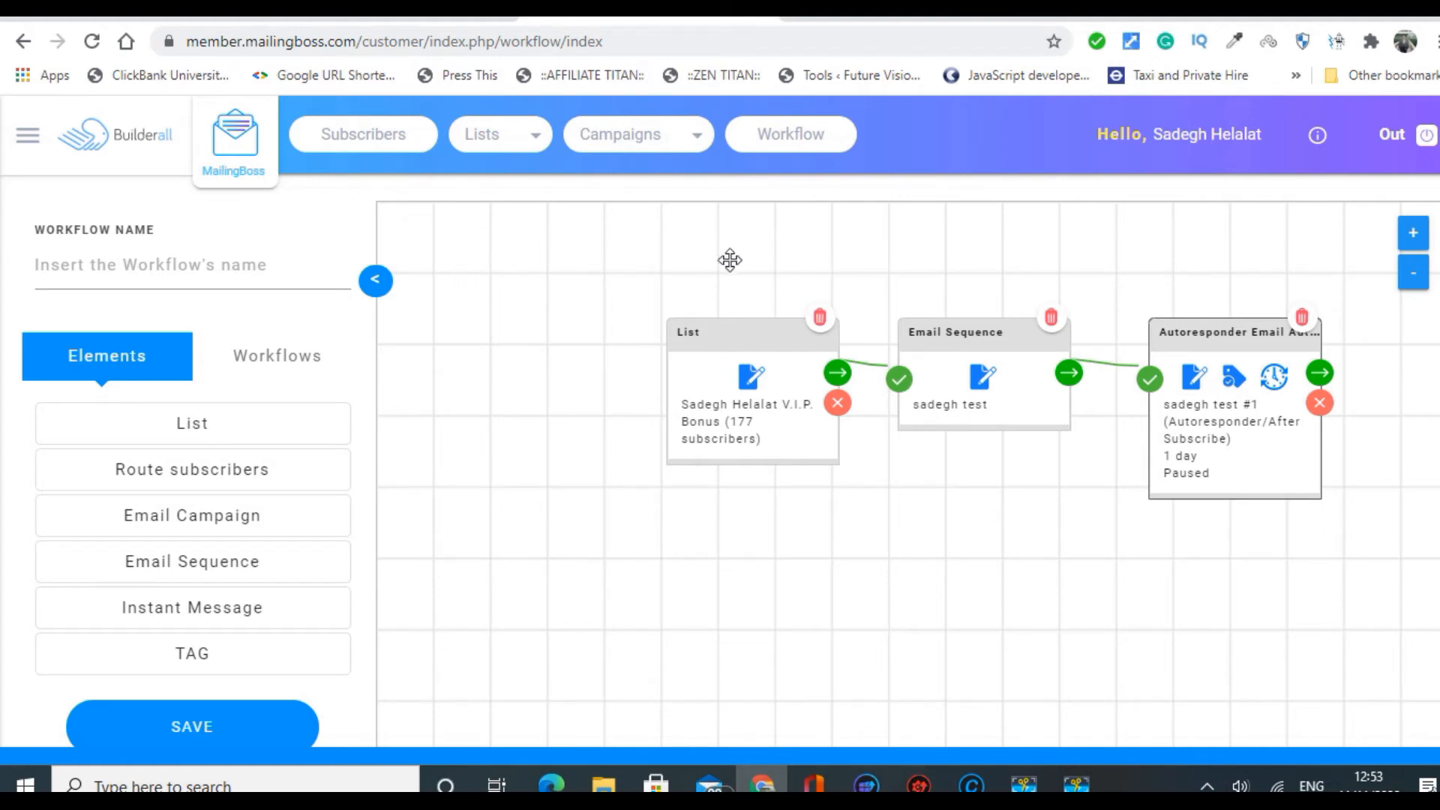
mouse_move(795, 147)
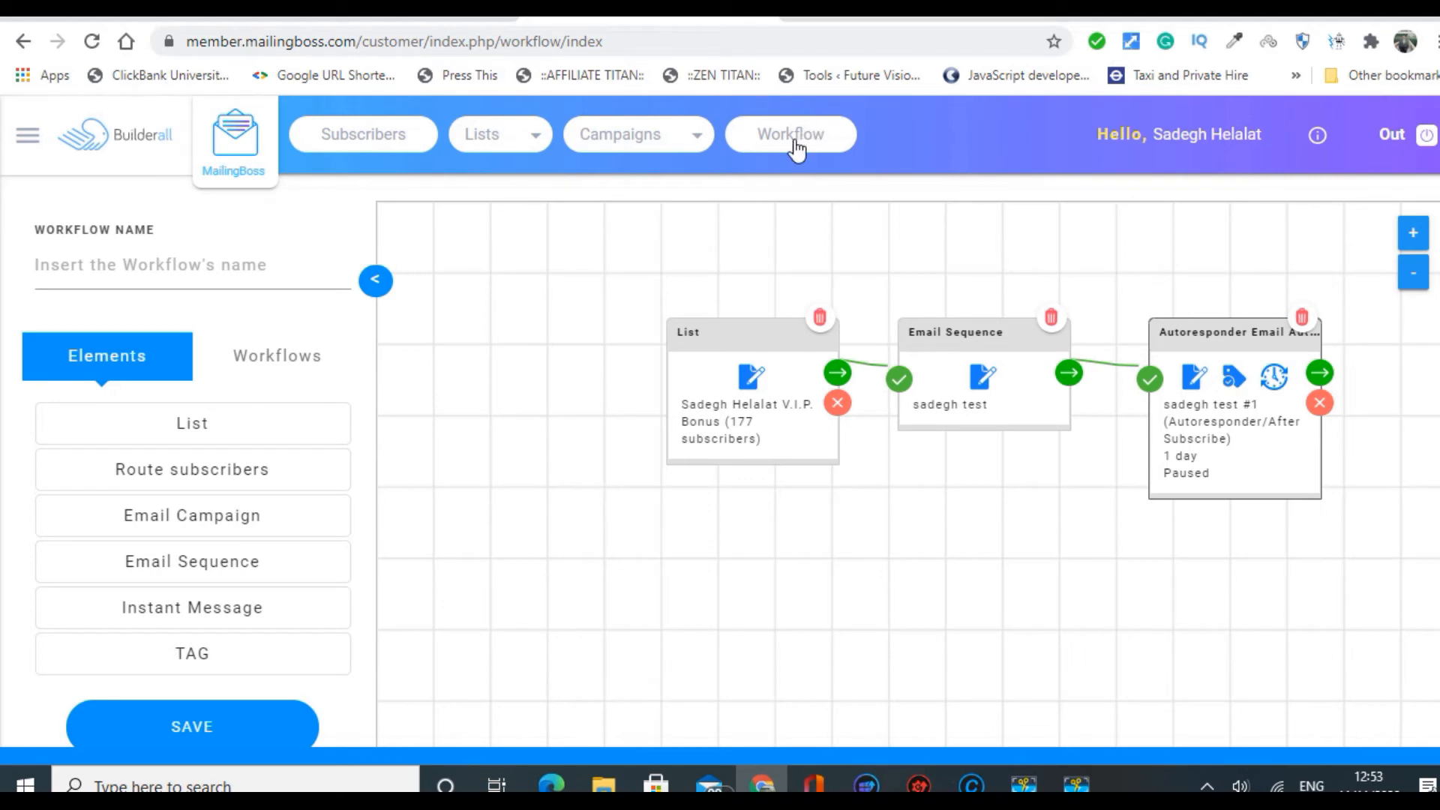
mouse_move(984, 394)
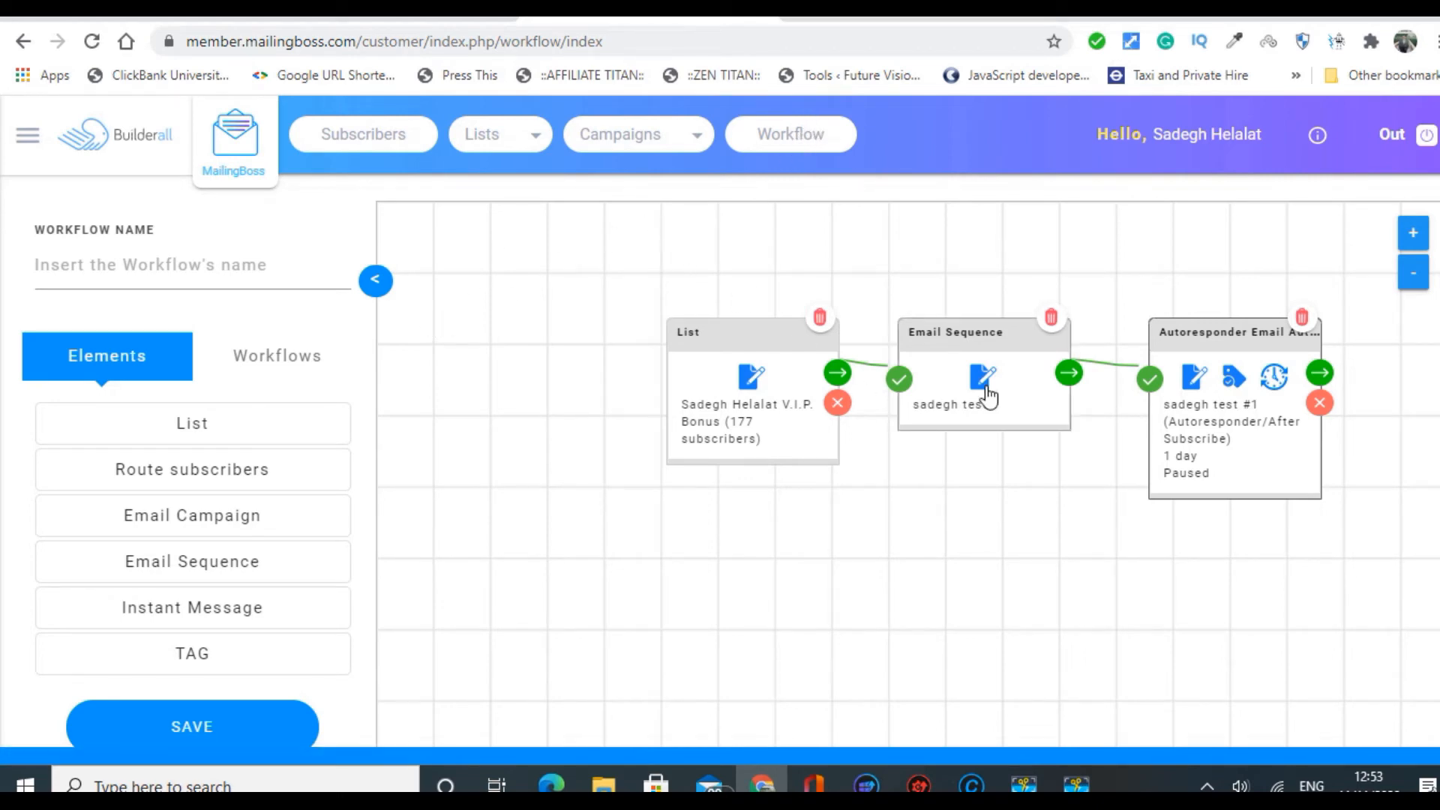
mouse_move(851, 318)
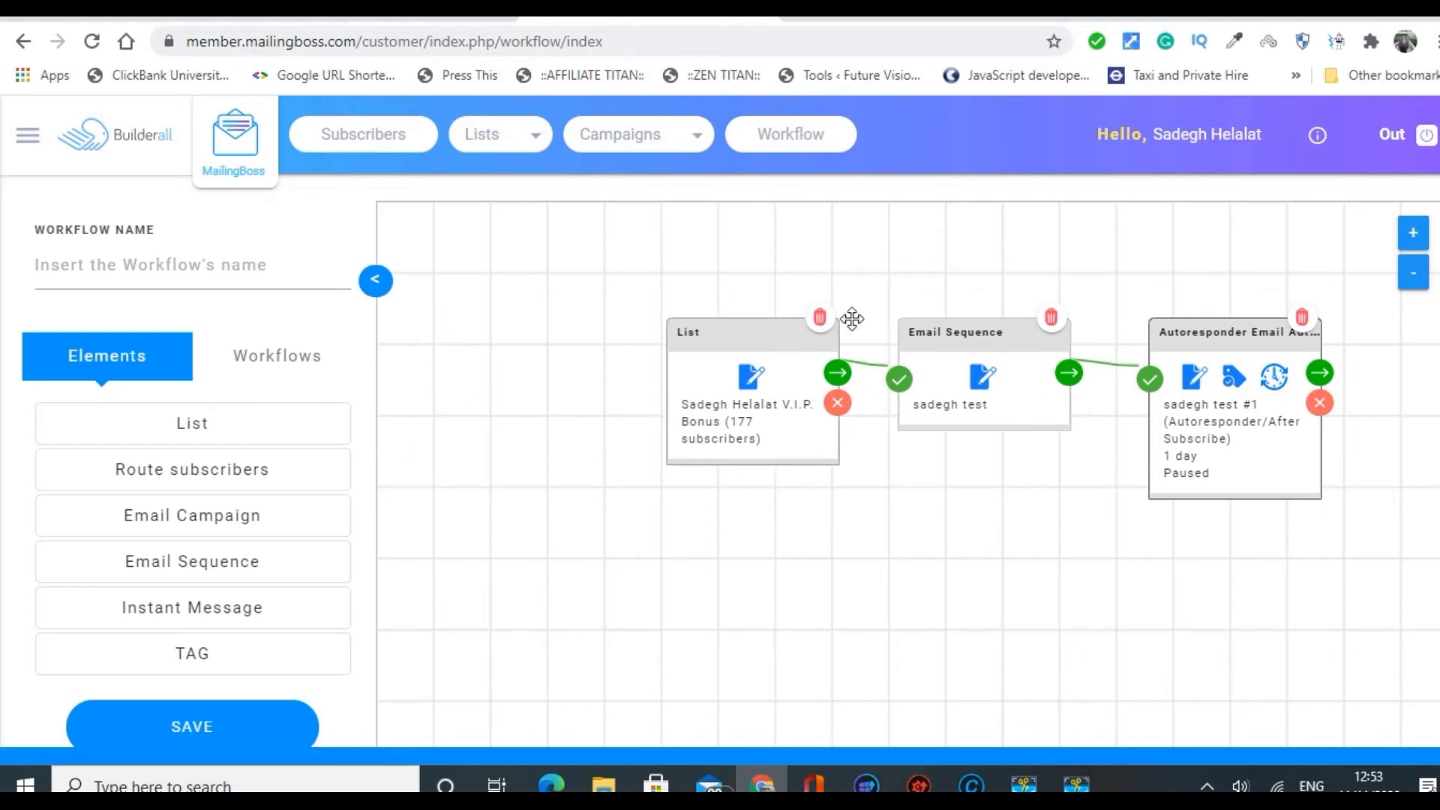
mouse_move(706, 484)
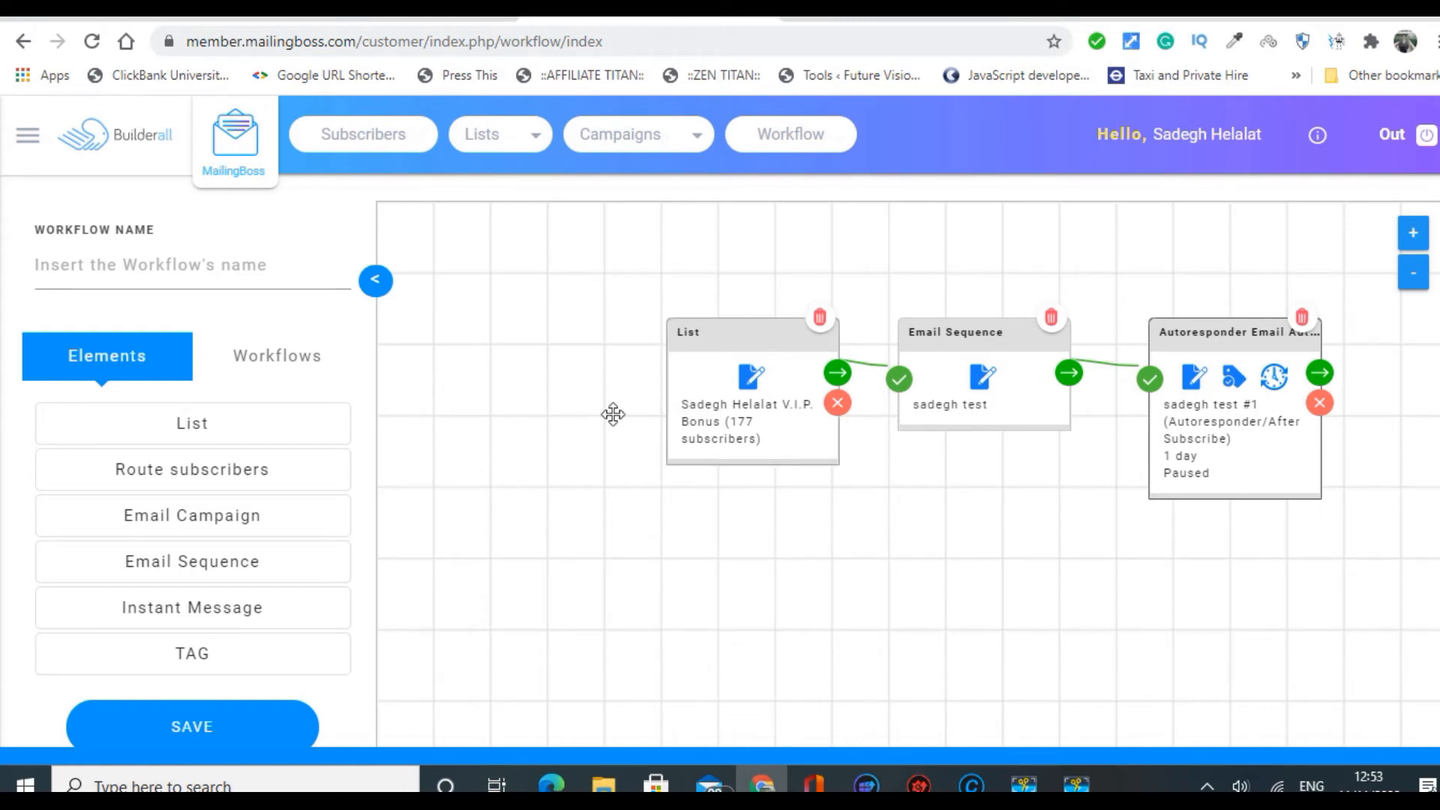
mouse_move(192, 423)
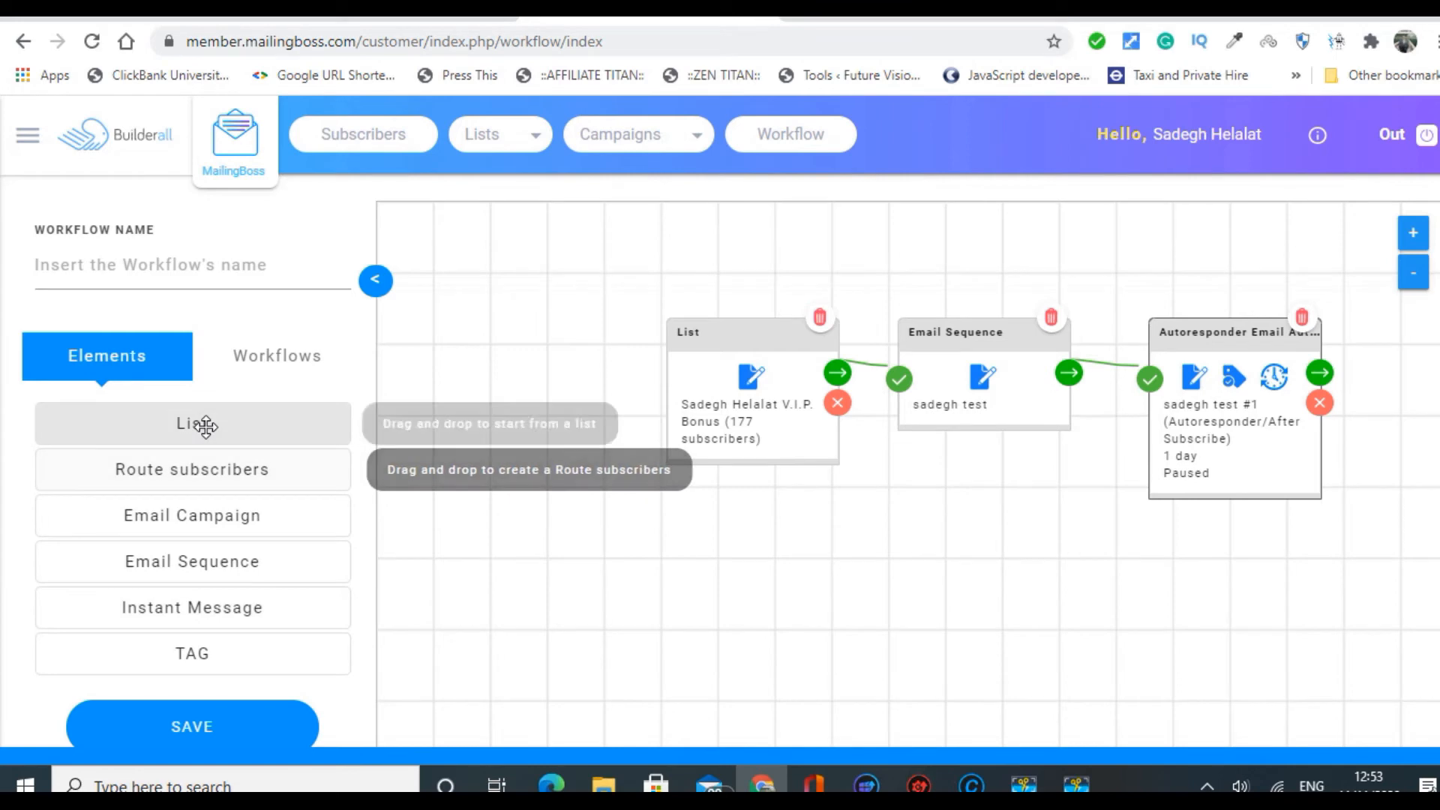
mouse_move(615, 592)
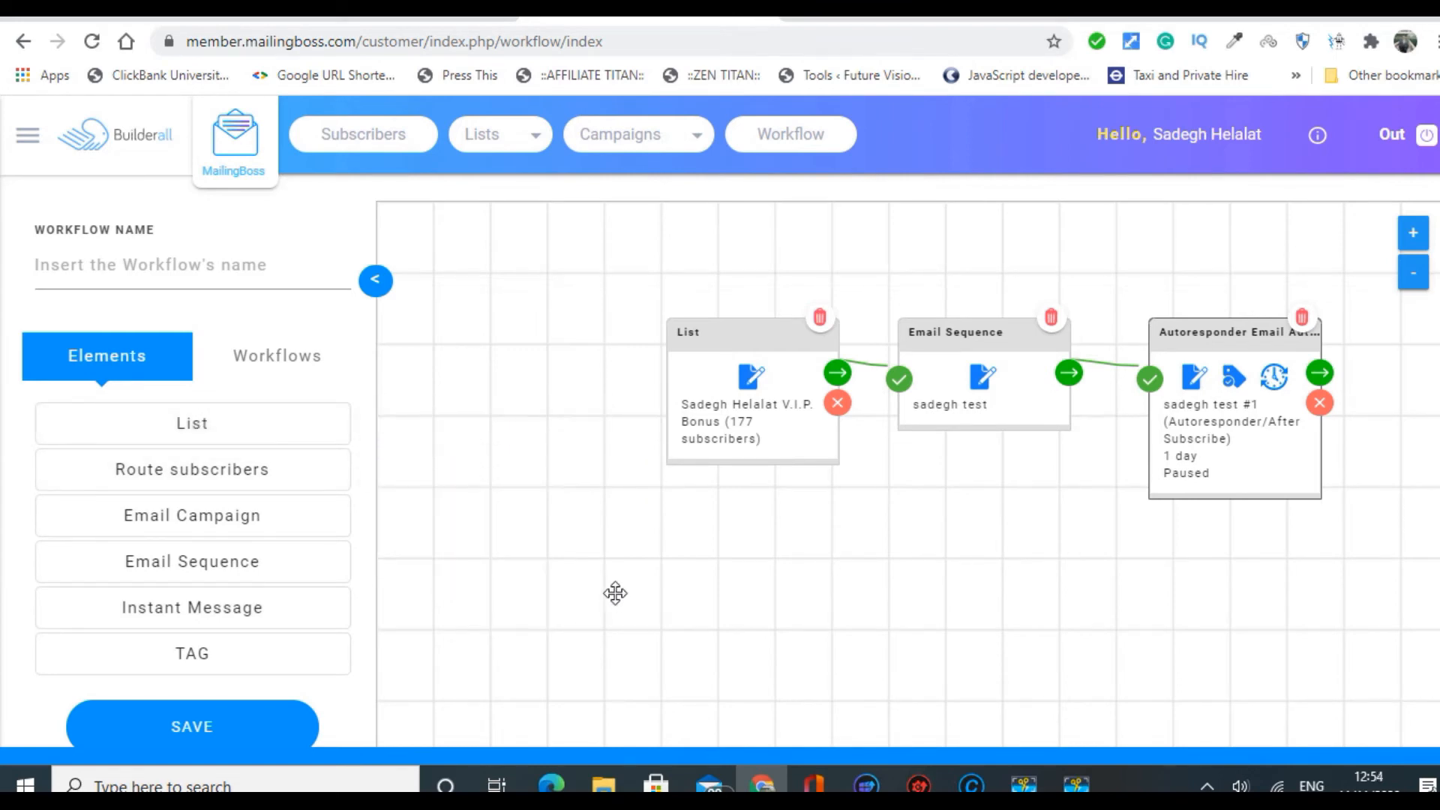
mouse_move(192, 423)
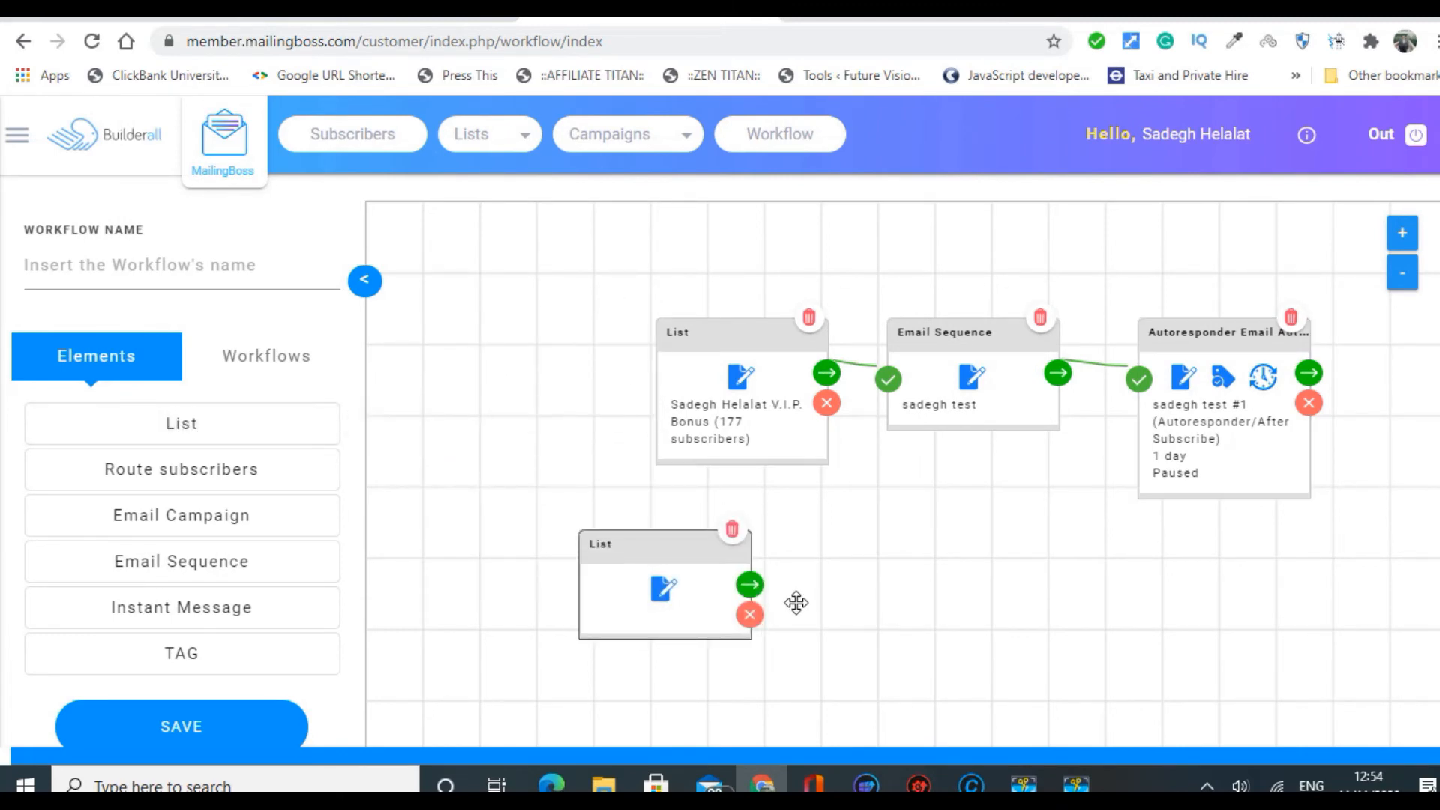
mouse_move(651, 689)
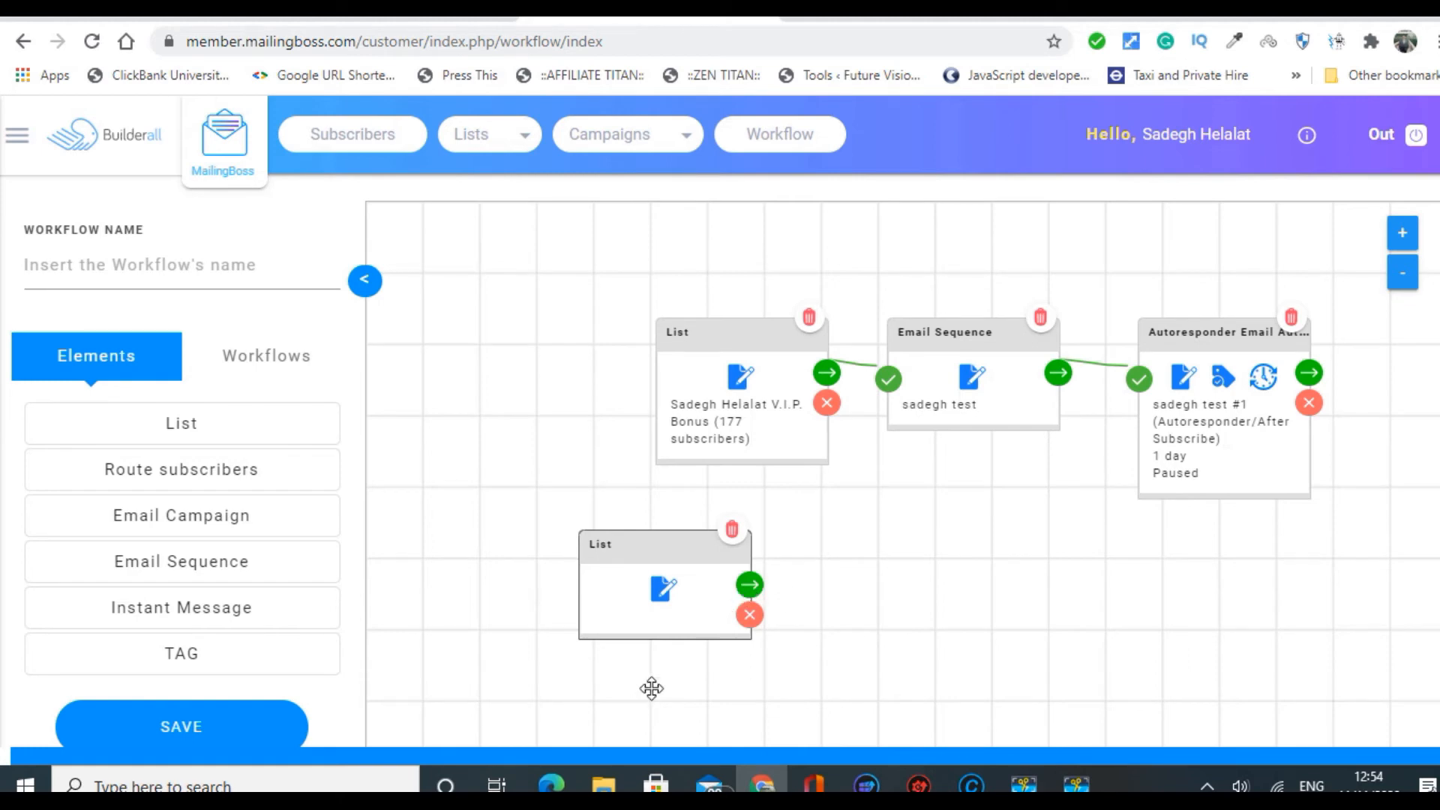
mouse_move(664, 594)
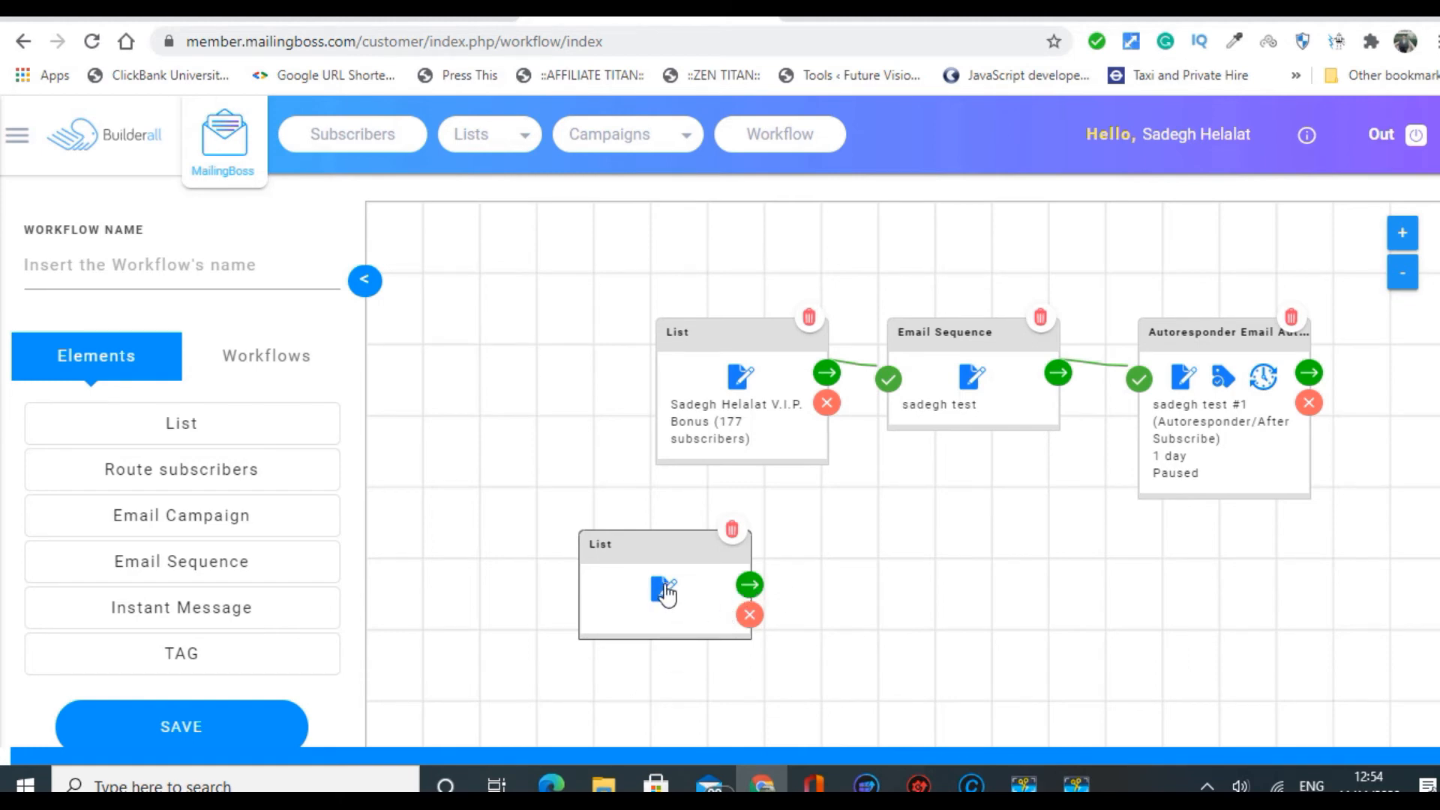
Dismiss the Select a List dialog and bring up the new List node's follow-up action menu.
left_click(662, 588)
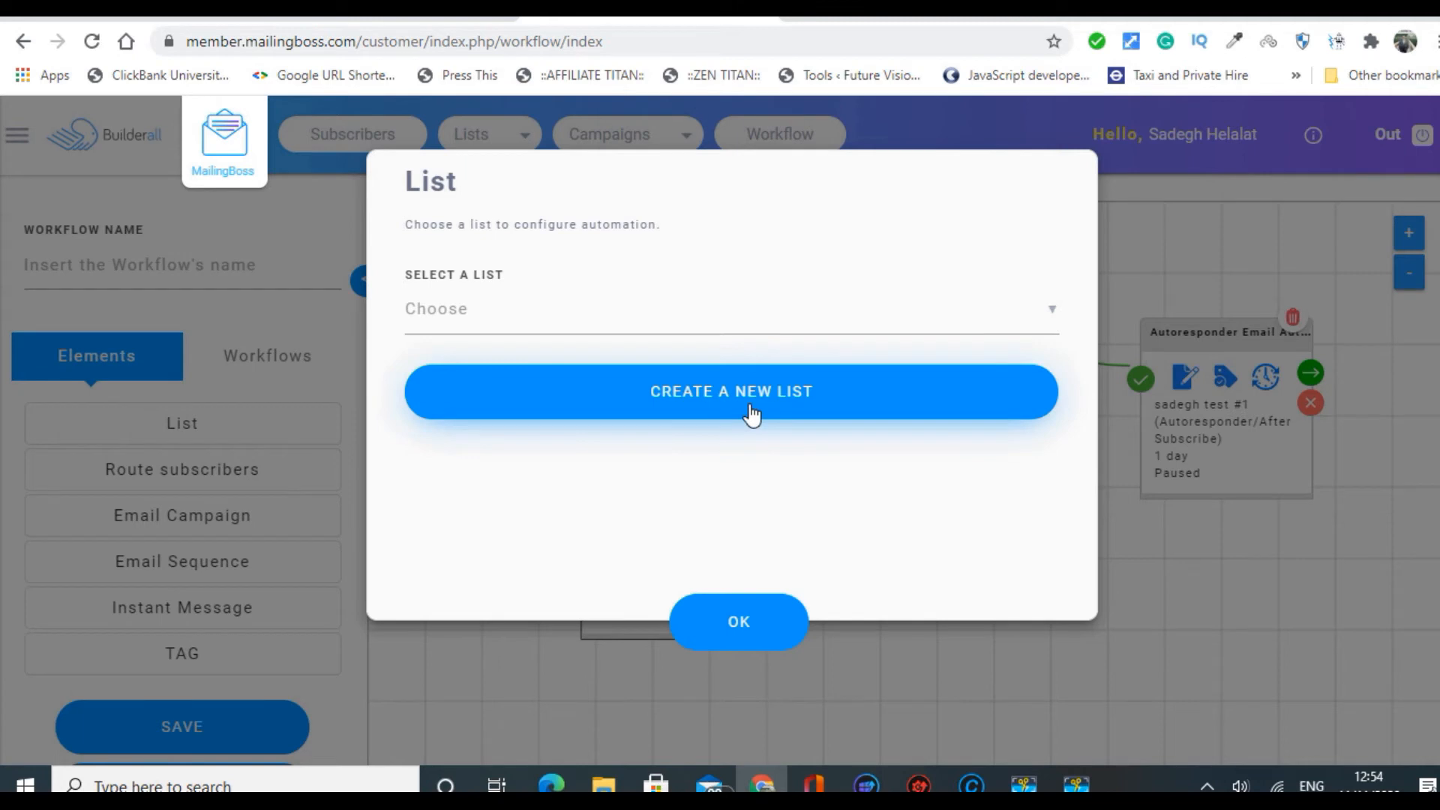
mouse_move(944, 279)
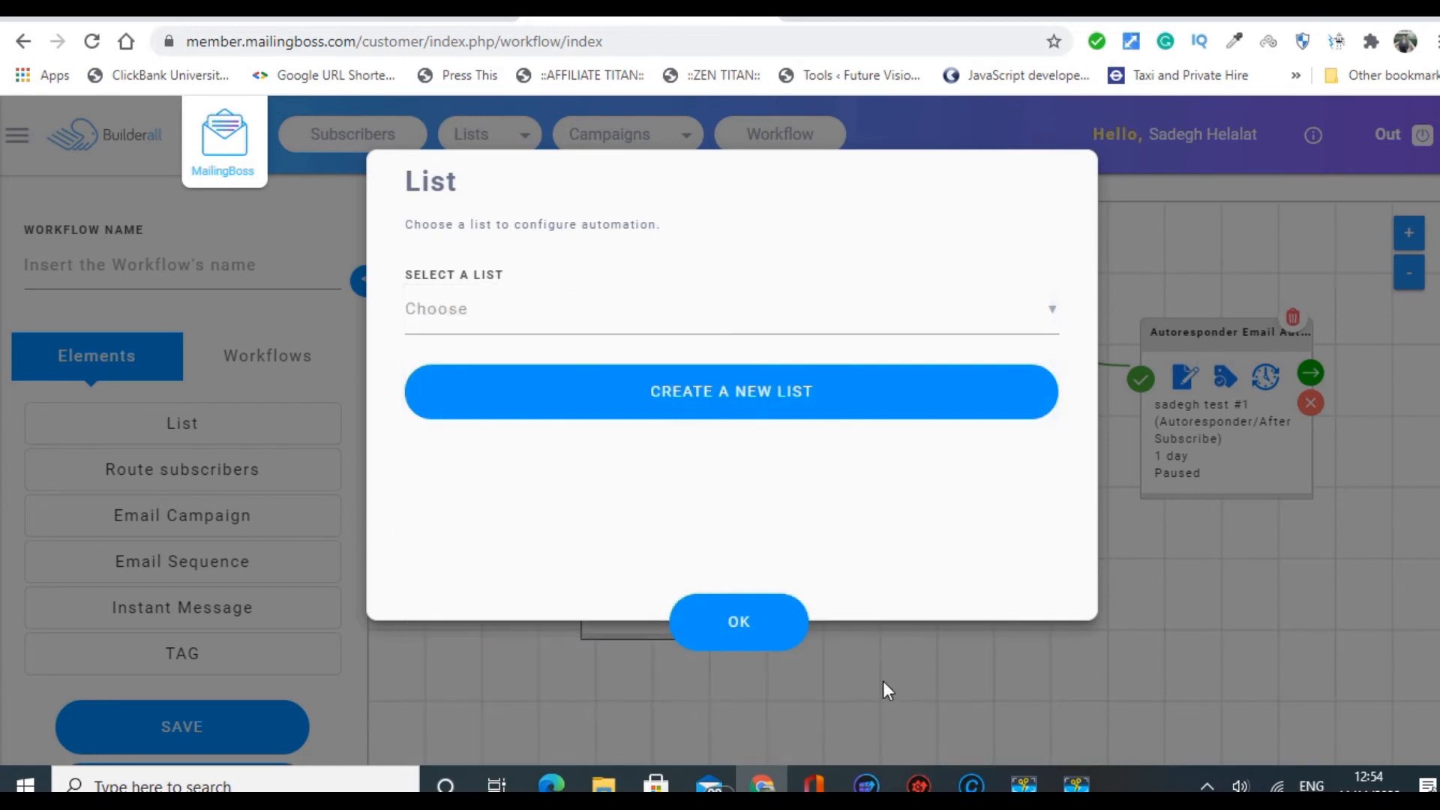
left_click(738, 621)
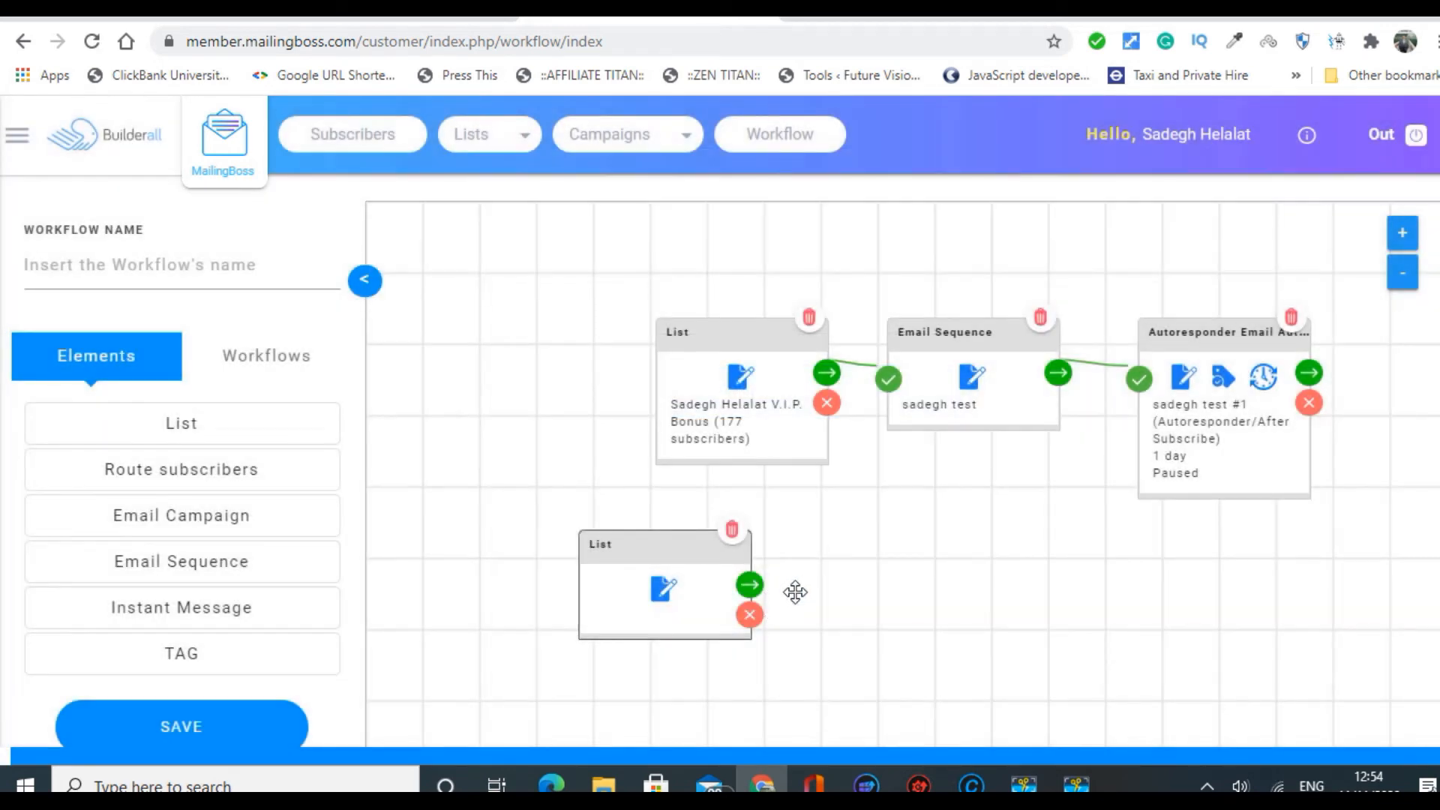
left_click(750, 583)
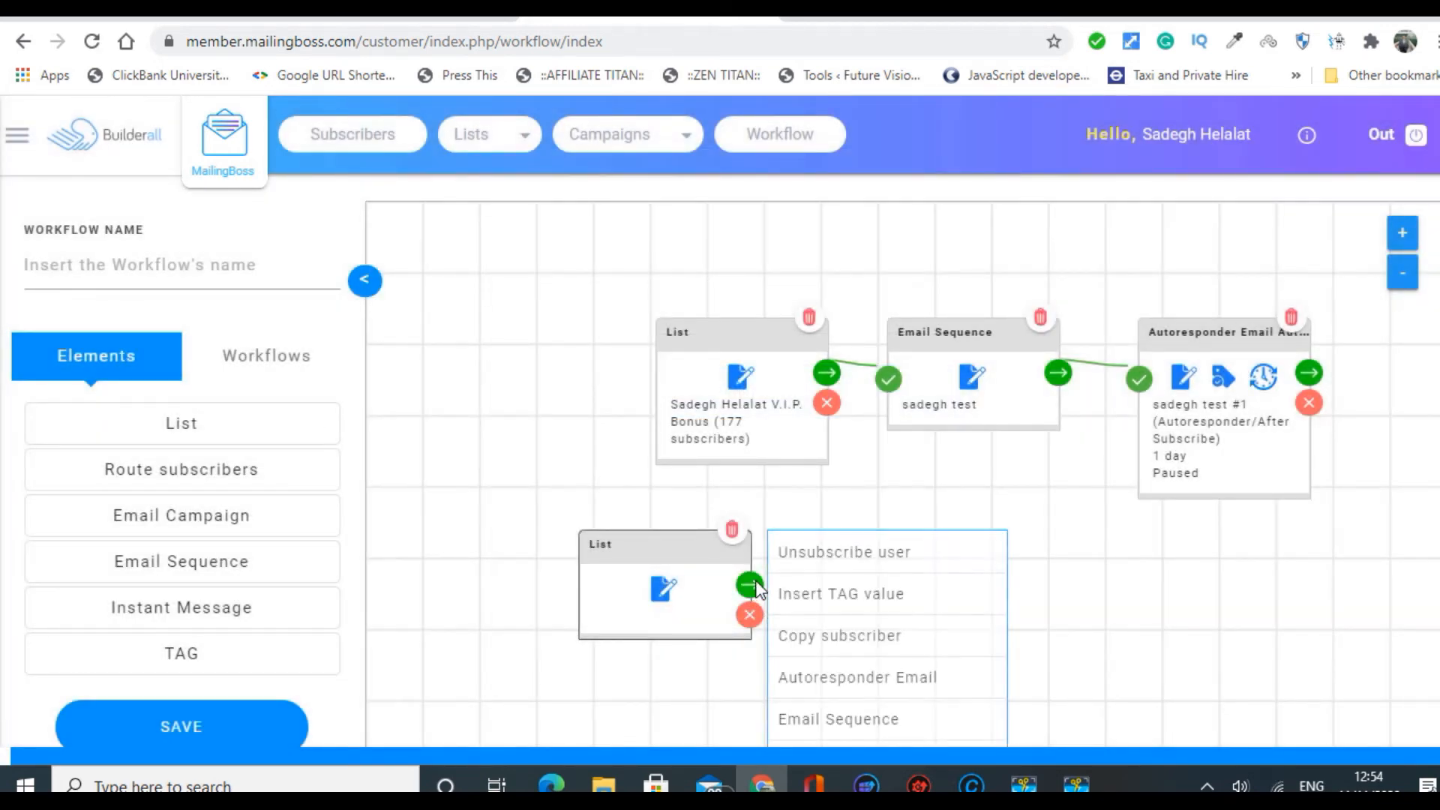
mouse_move(837, 636)
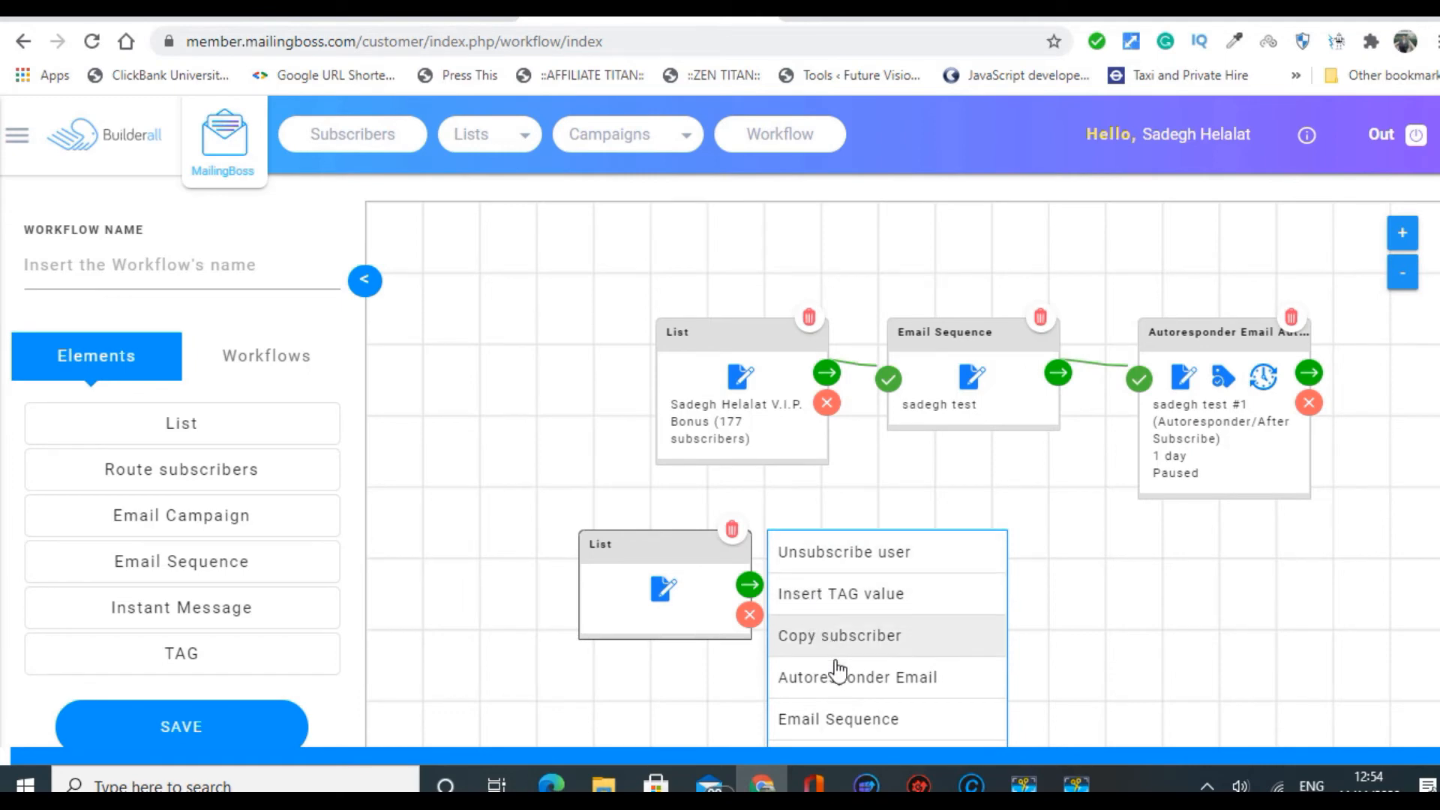
mouse_move(887, 677)
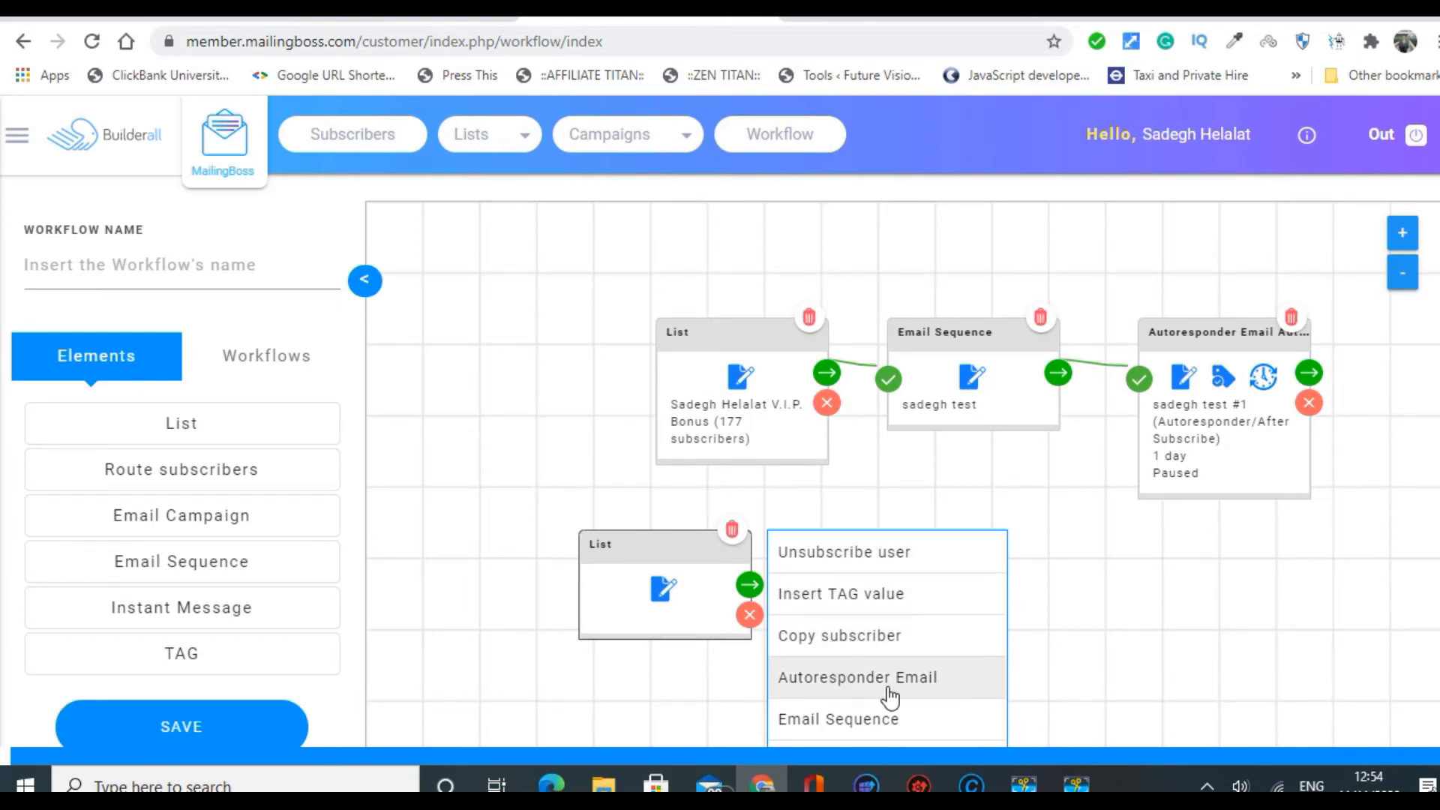
mouse_move(853, 726)
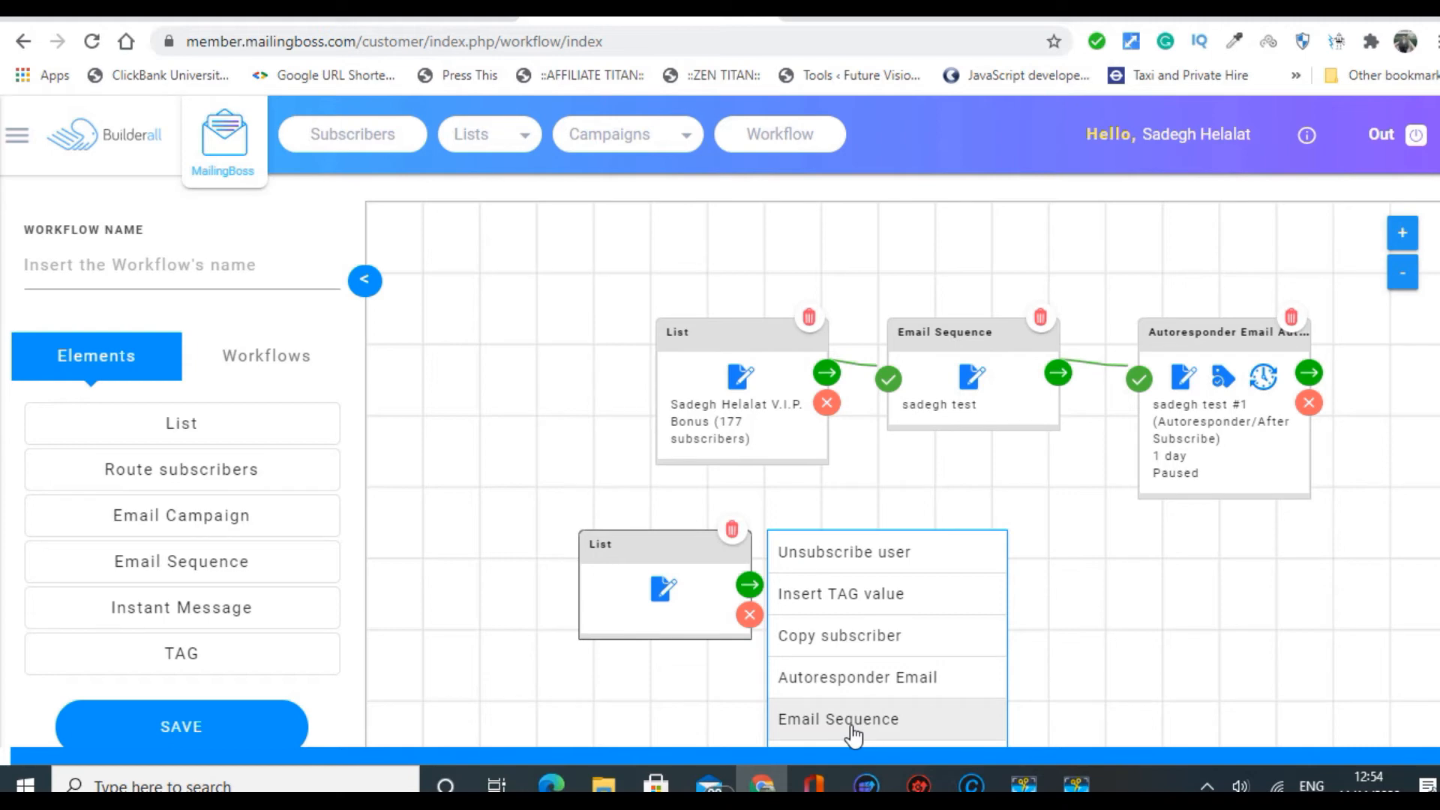
mouse_move(884, 676)
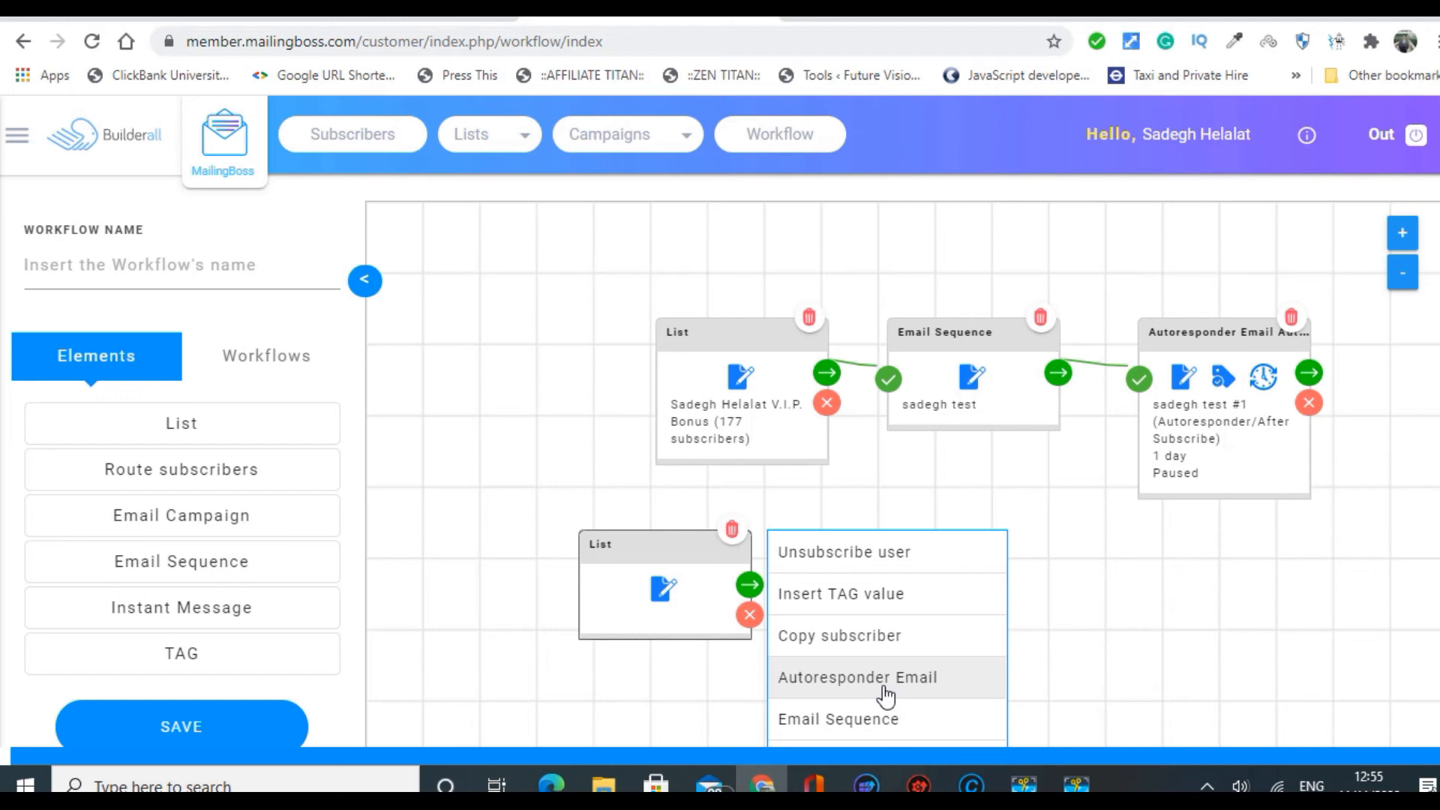
mouse_move(837, 605)
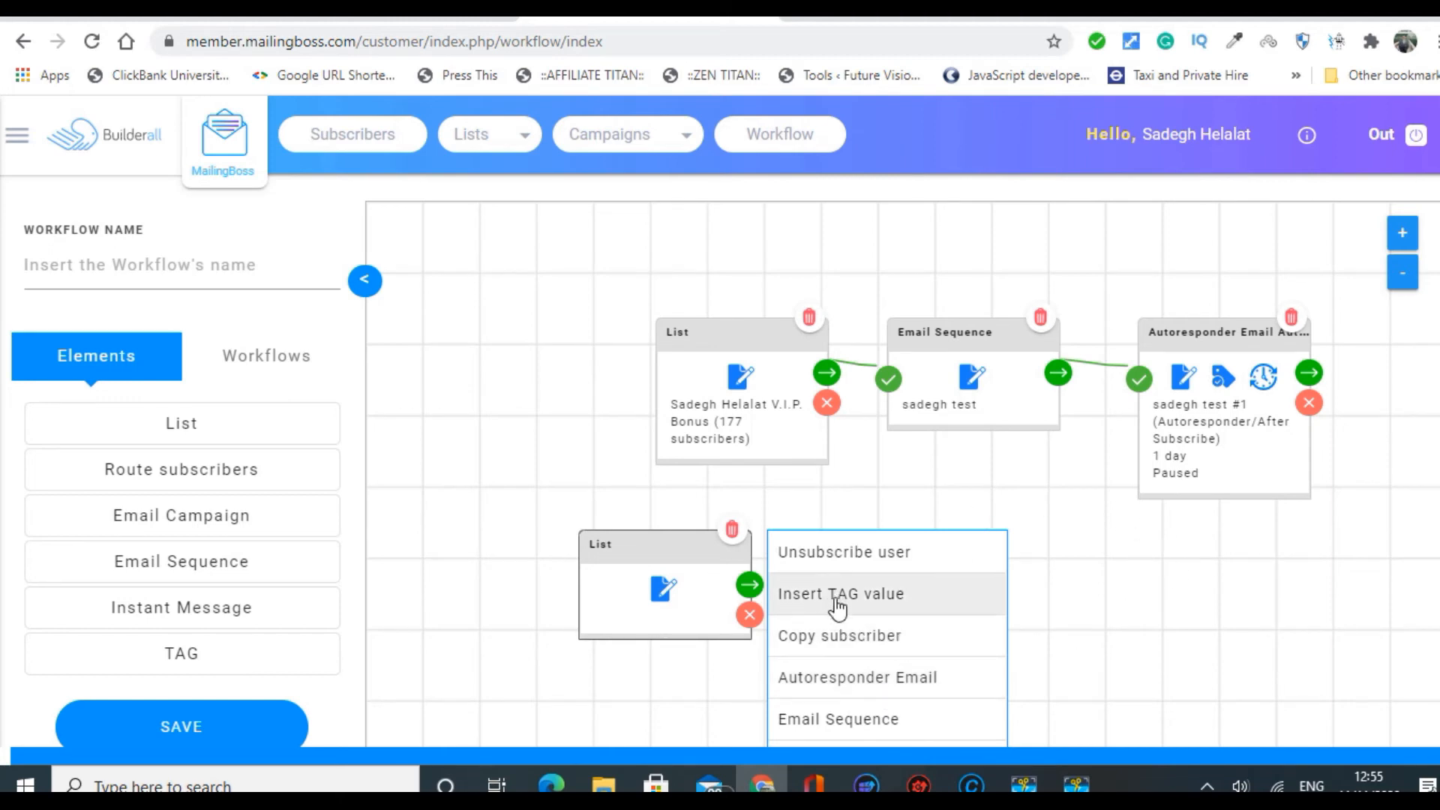
mouse_move(853, 614)
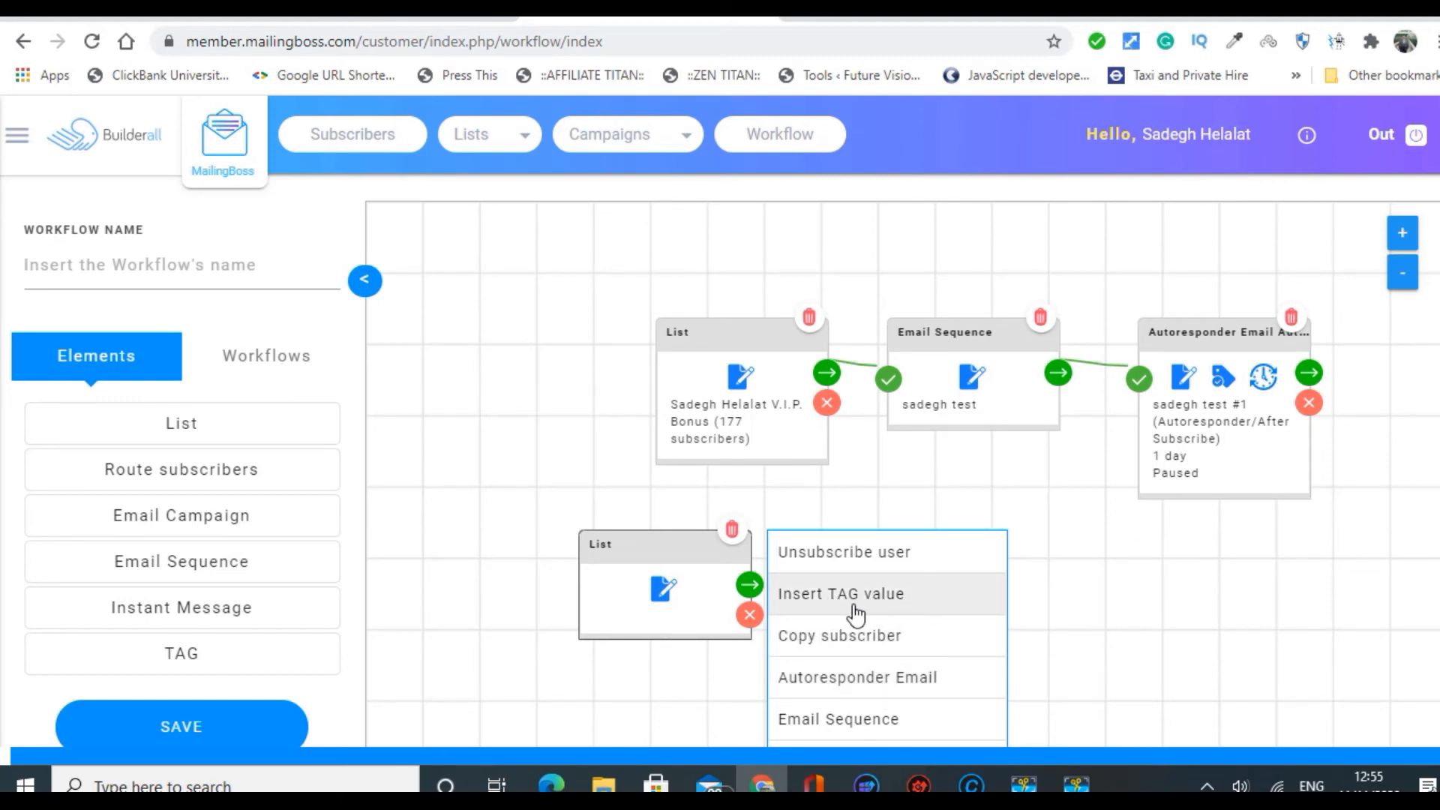
mouse_move(827, 604)
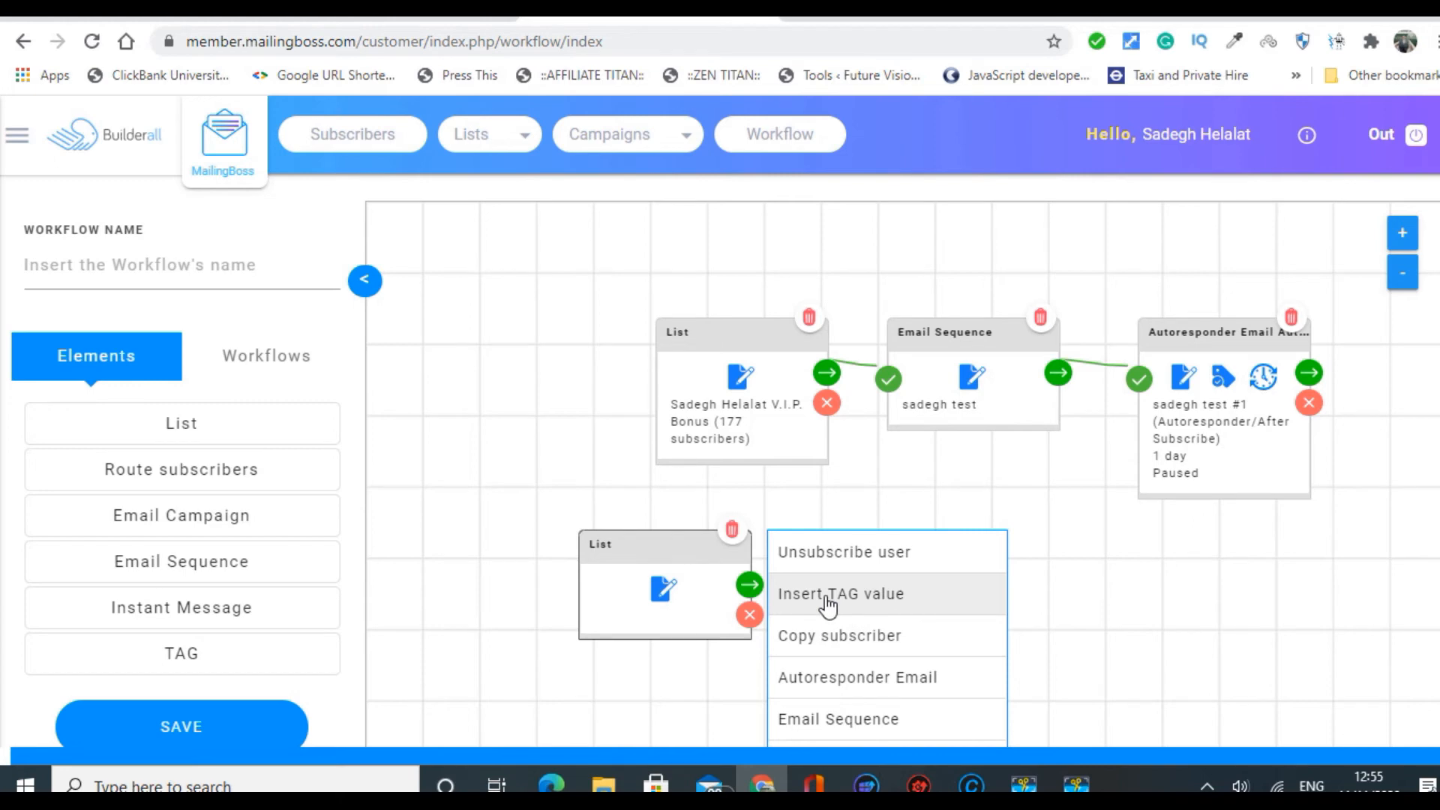
mouse_move(961, 606)
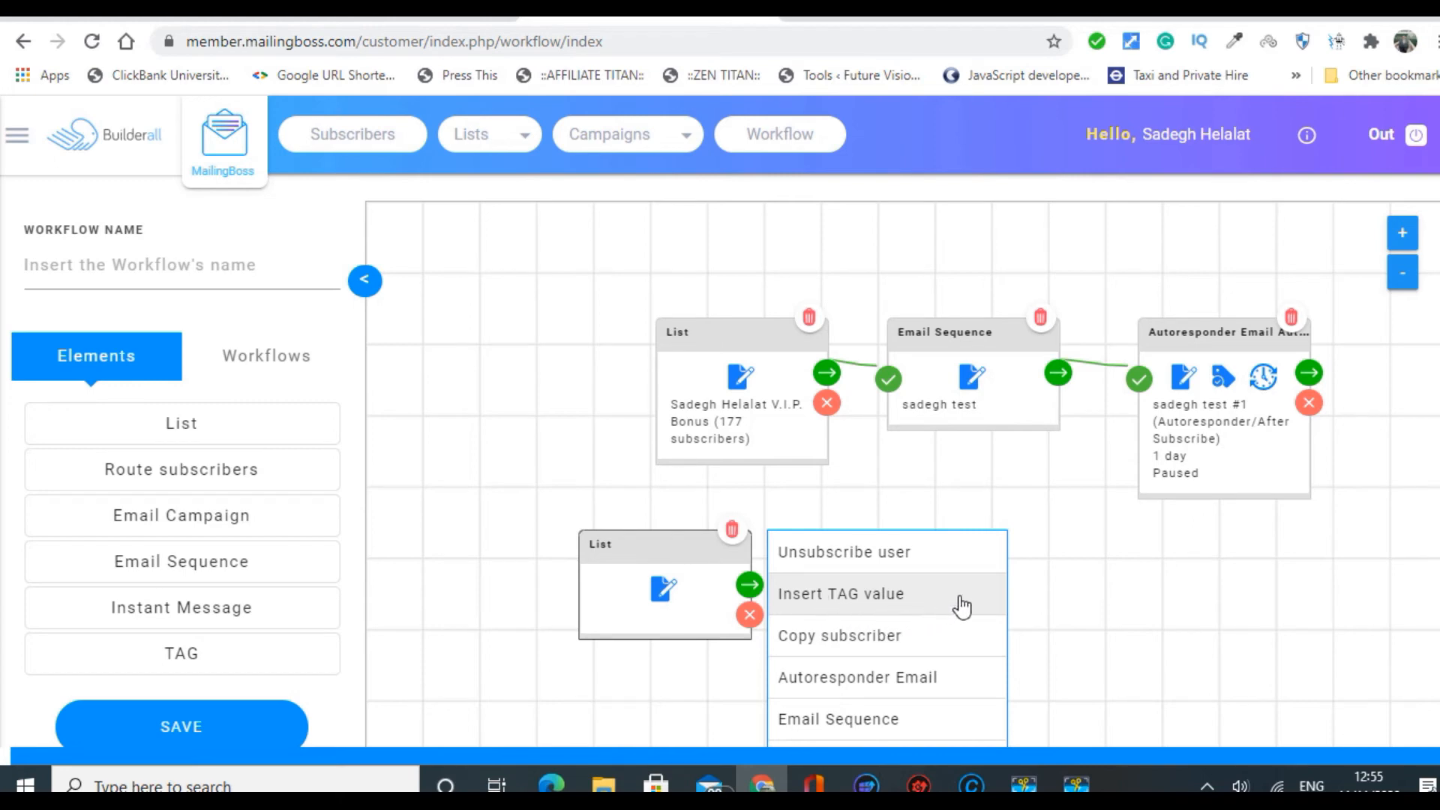
mouse_move(1013, 628)
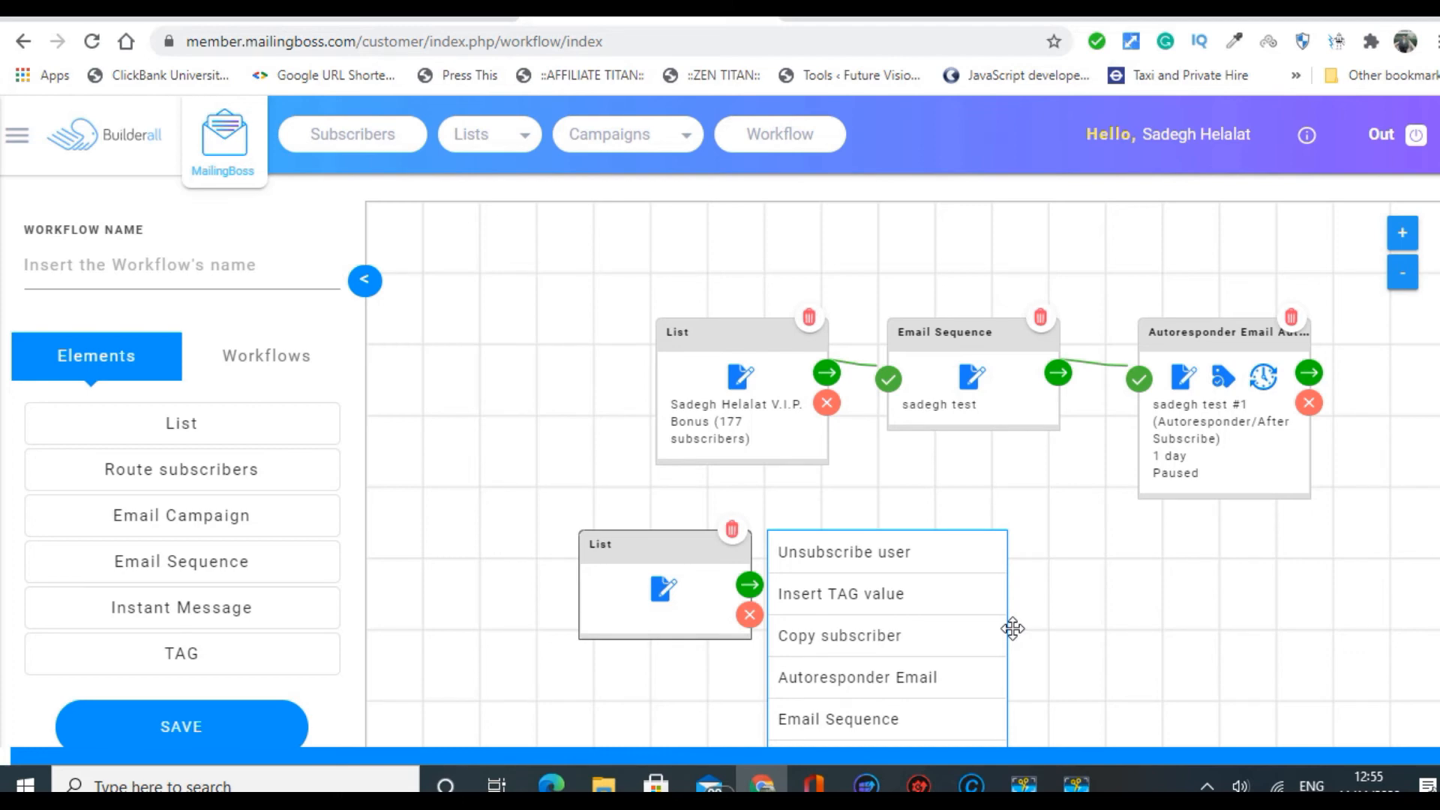
mouse_move(1258, 631)
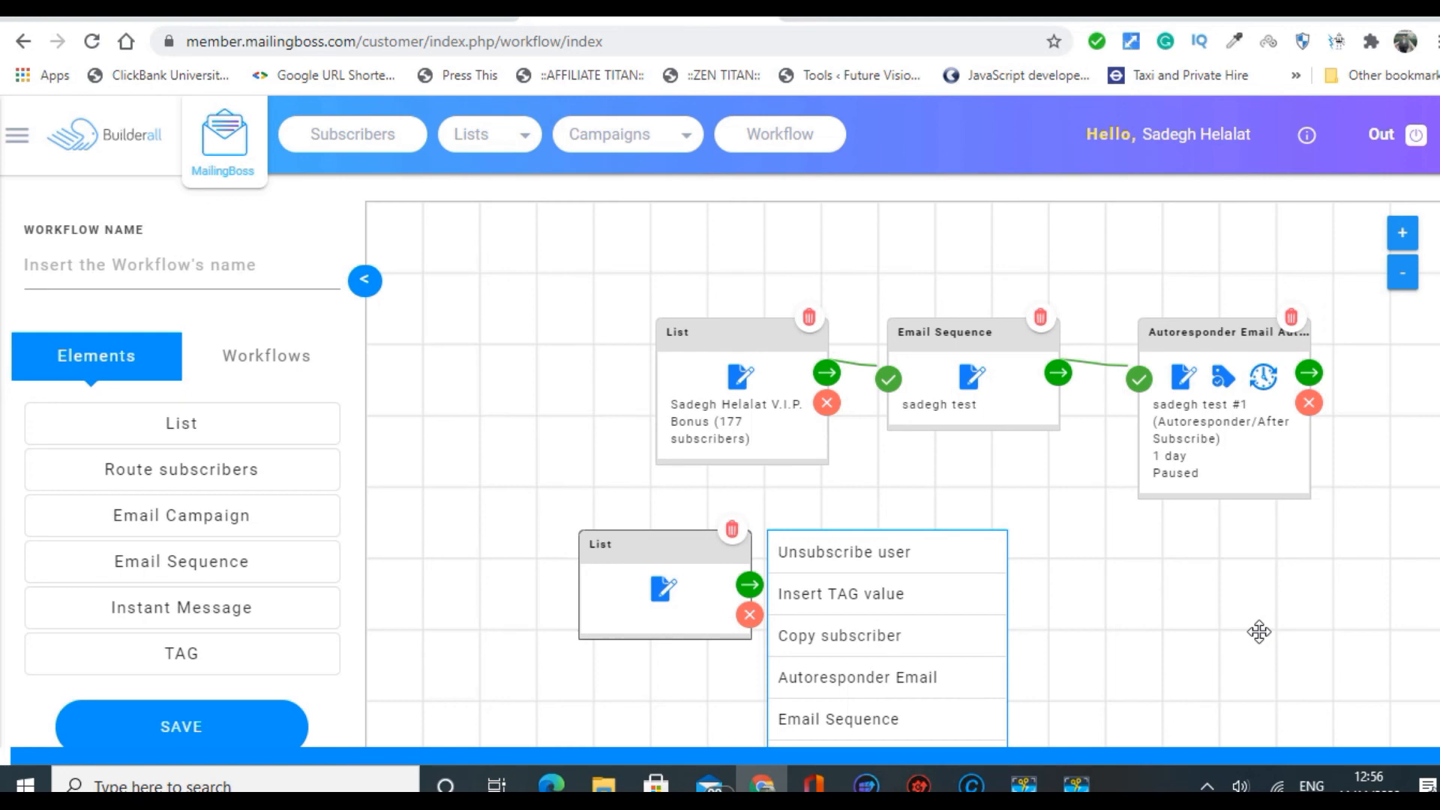
mouse_move(894, 252)
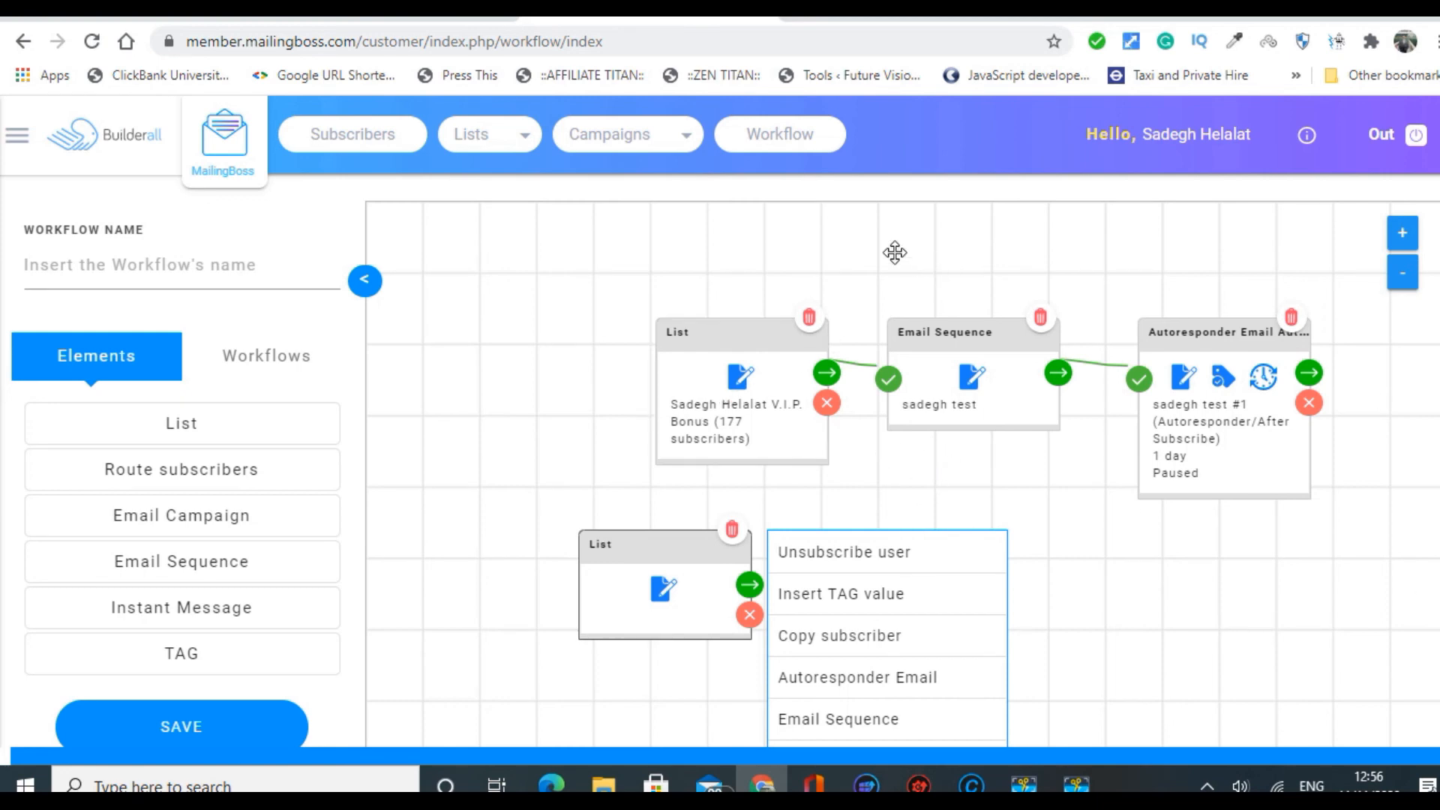